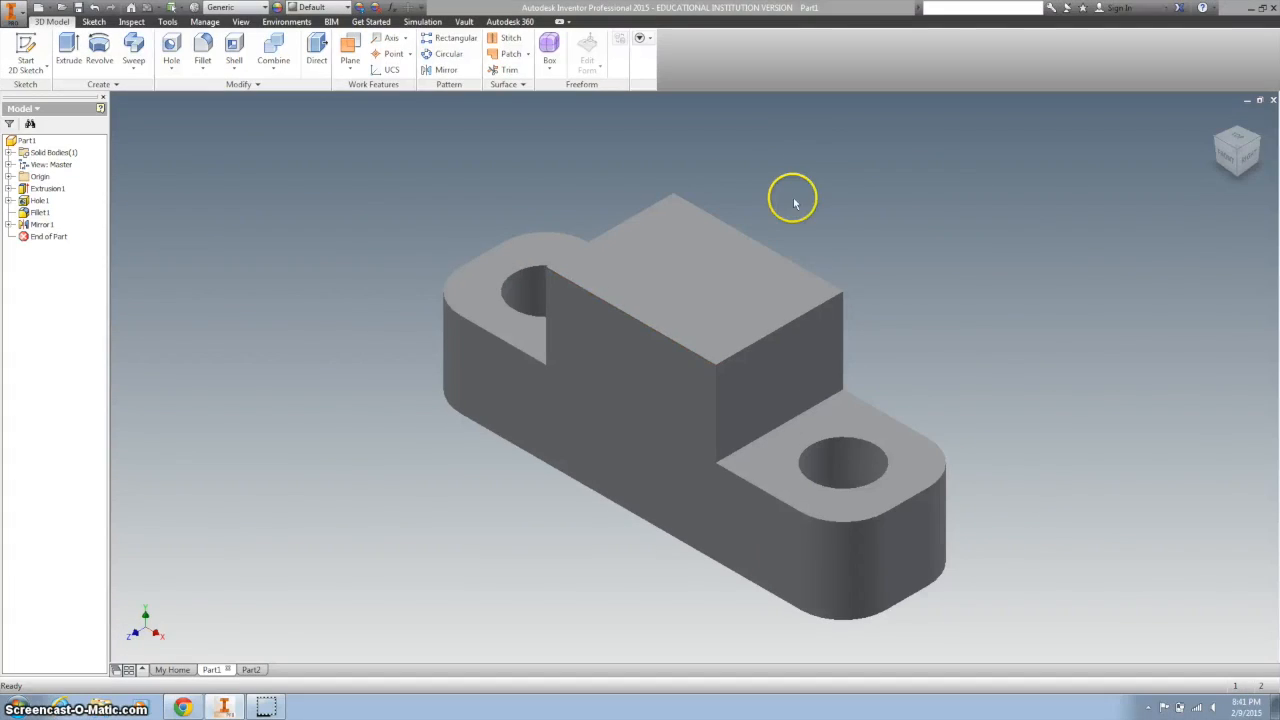
{"action": "mouse_move", "coordinate": [623, 110]}
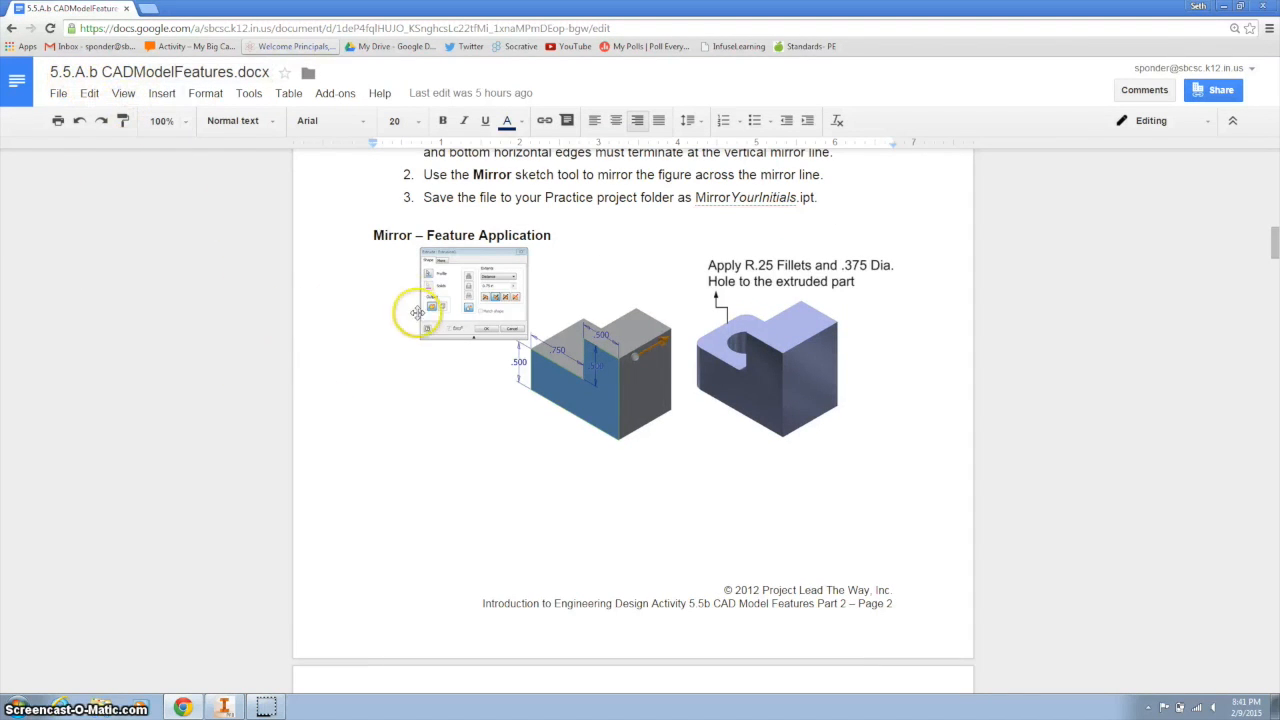
Step: Scroll the activity sheet to the Mirror – Feature Application section, then return to Inventor
{"action": "scroll", "scroll_direction": "down", "scroll_amount": 3}
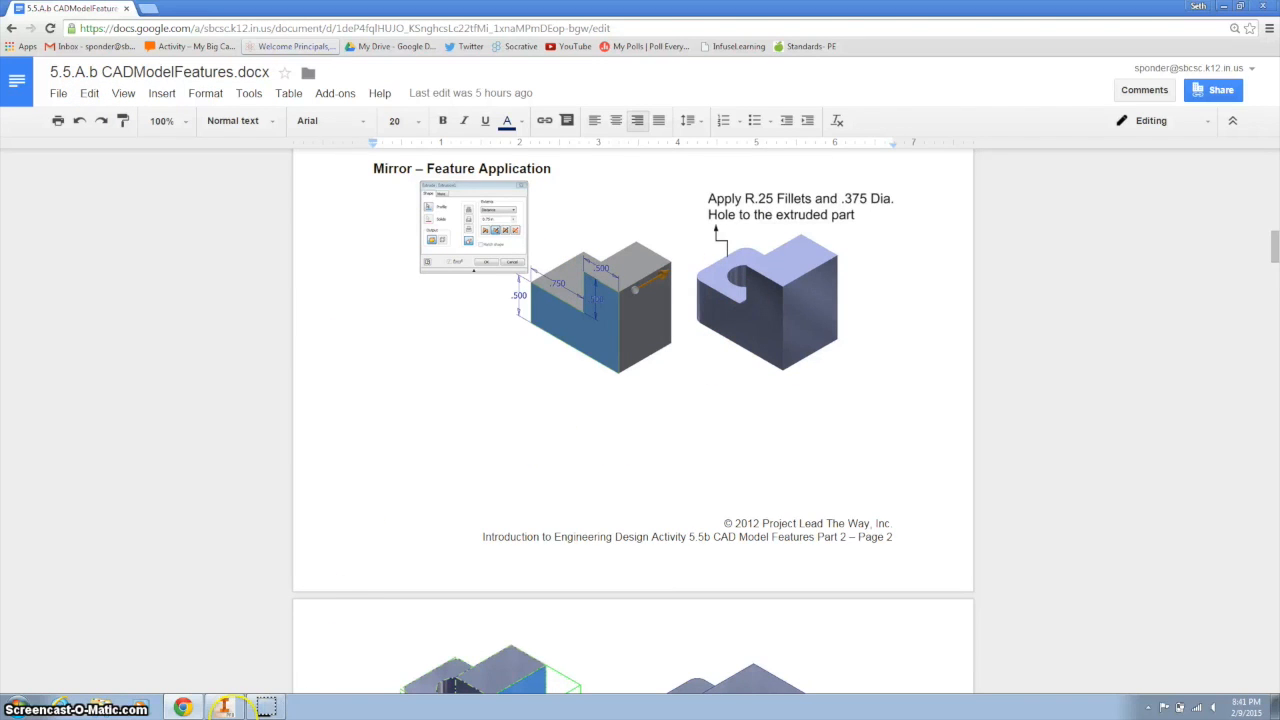
{"action": "left_click", "coordinate": [224, 707]}
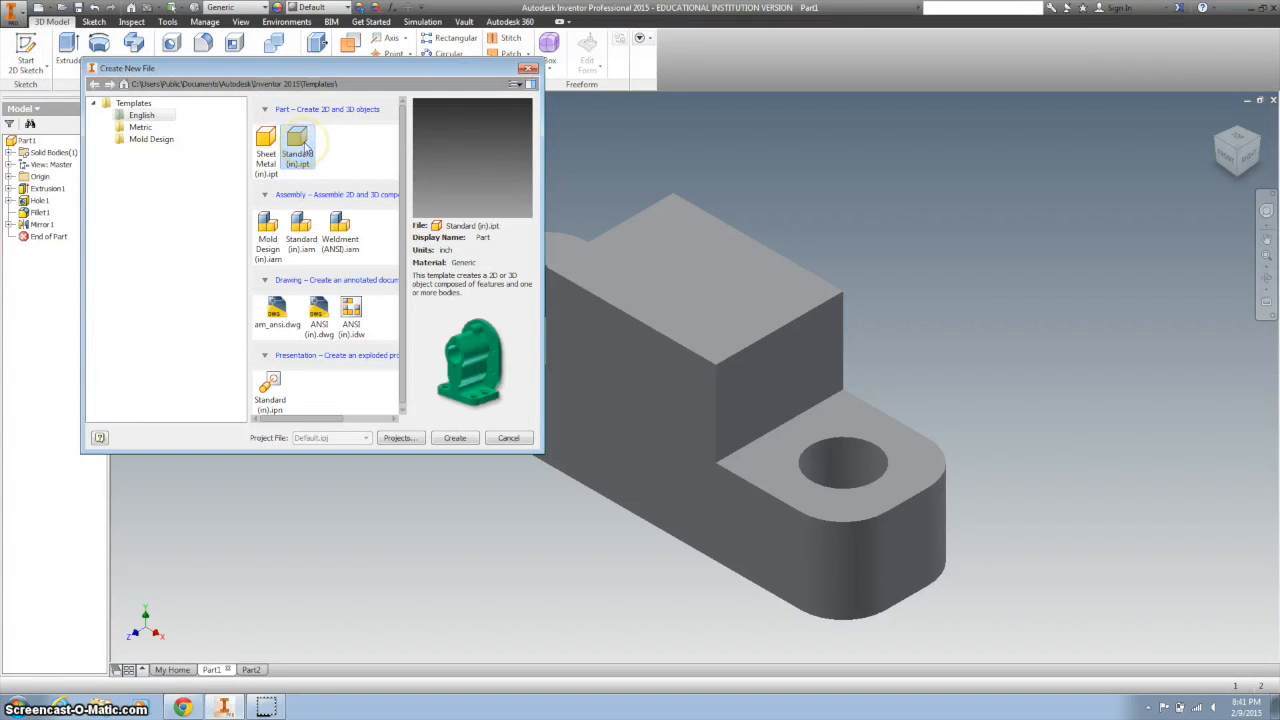
Step: Create a new Standard (in).ipt part and begin a 2D sketch
{"action": "left_click", "coordinate": [454, 438]}
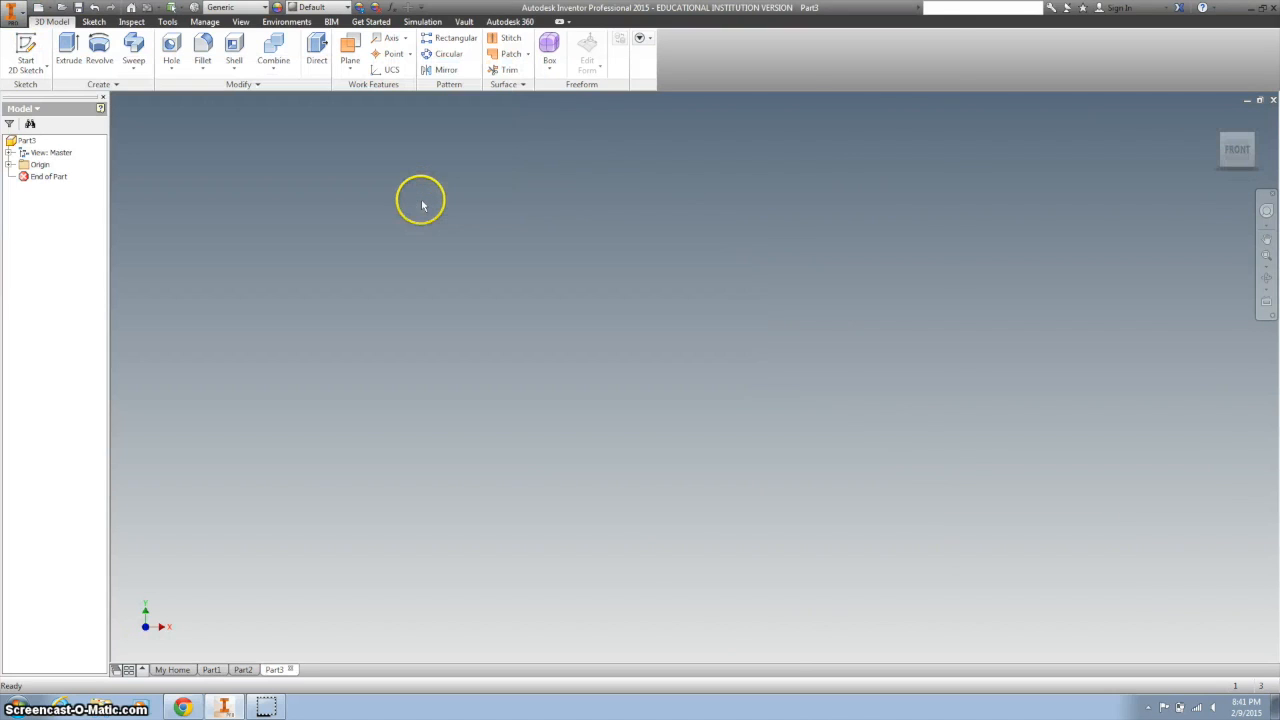
{"action": "left_click", "coordinate": [26, 48]}
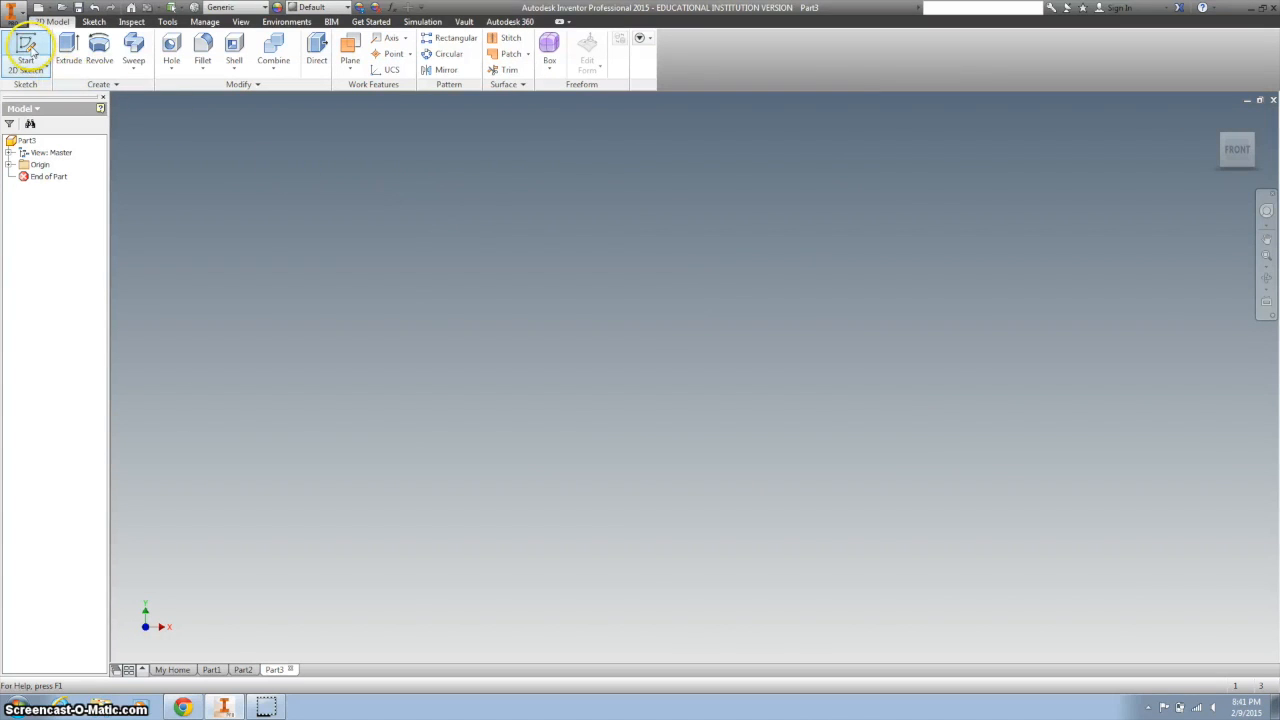
{"action": "left_click", "coordinate": [26, 48]}
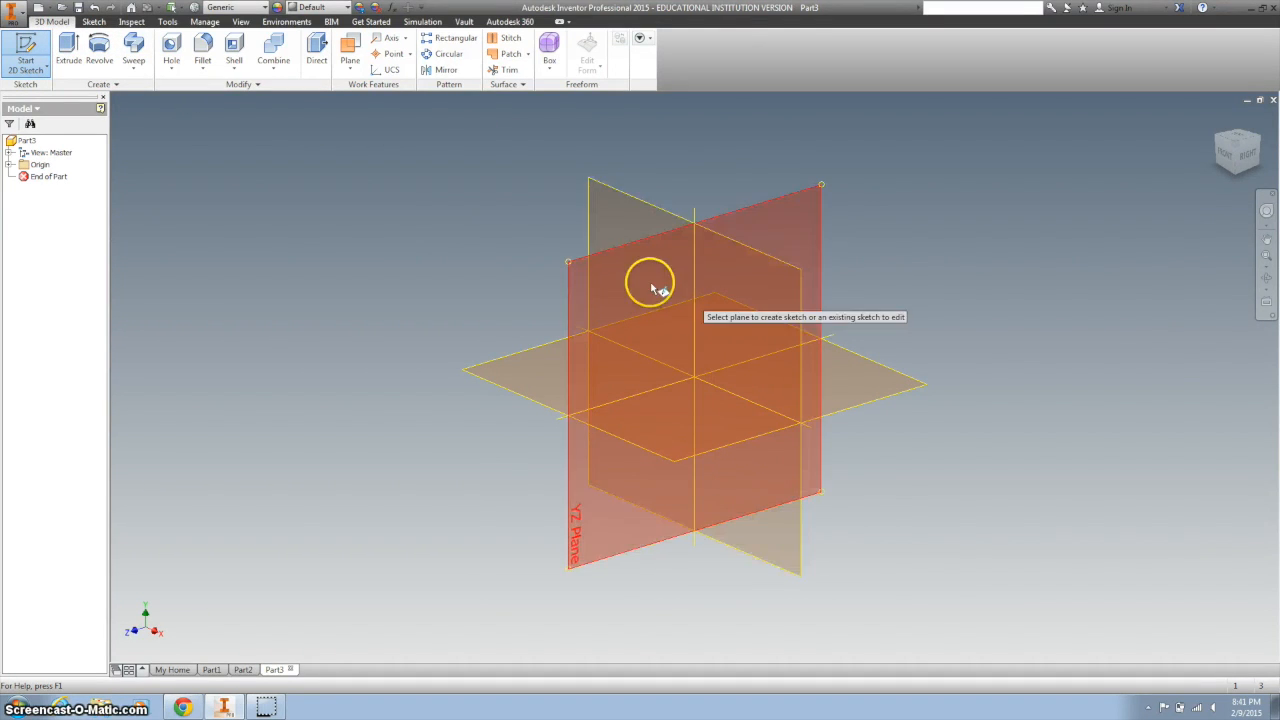
{"action": "mouse_move", "coordinate": [620, 275]}
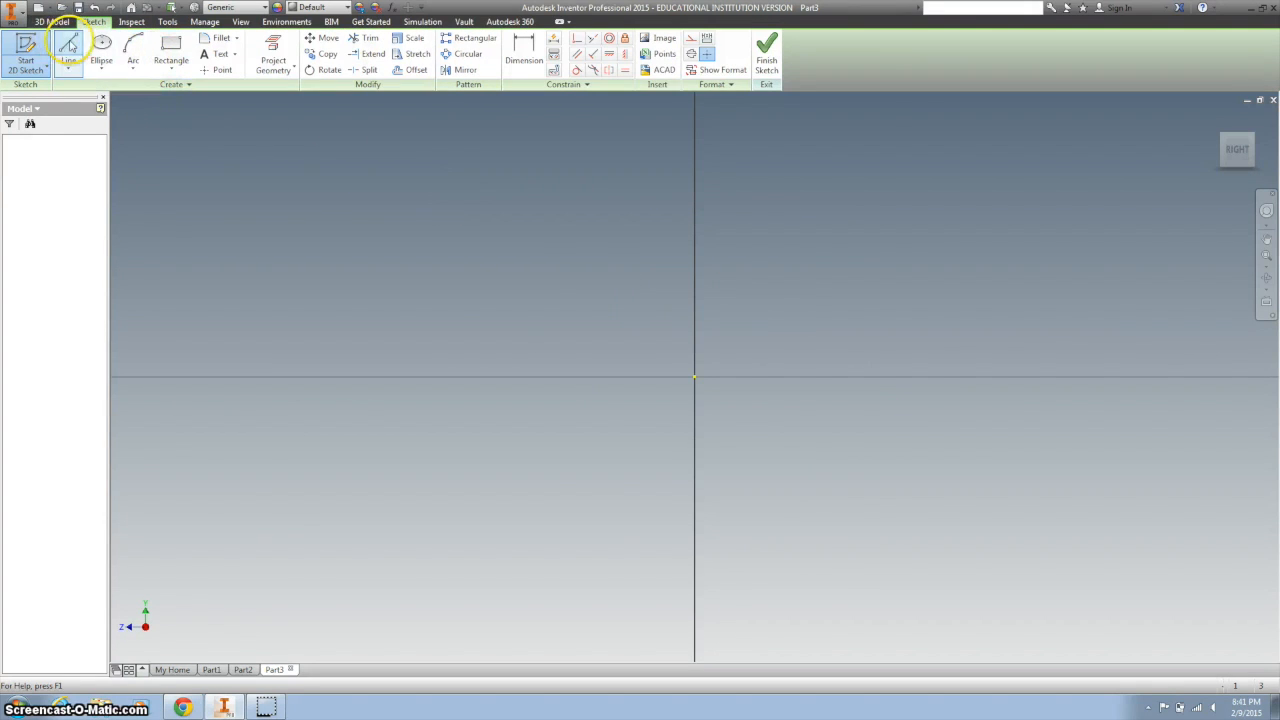
Step: Begin drawing the stepped outline with lines, starting up and right of the origin
{"action": "left_click", "coordinate": [68, 48]}
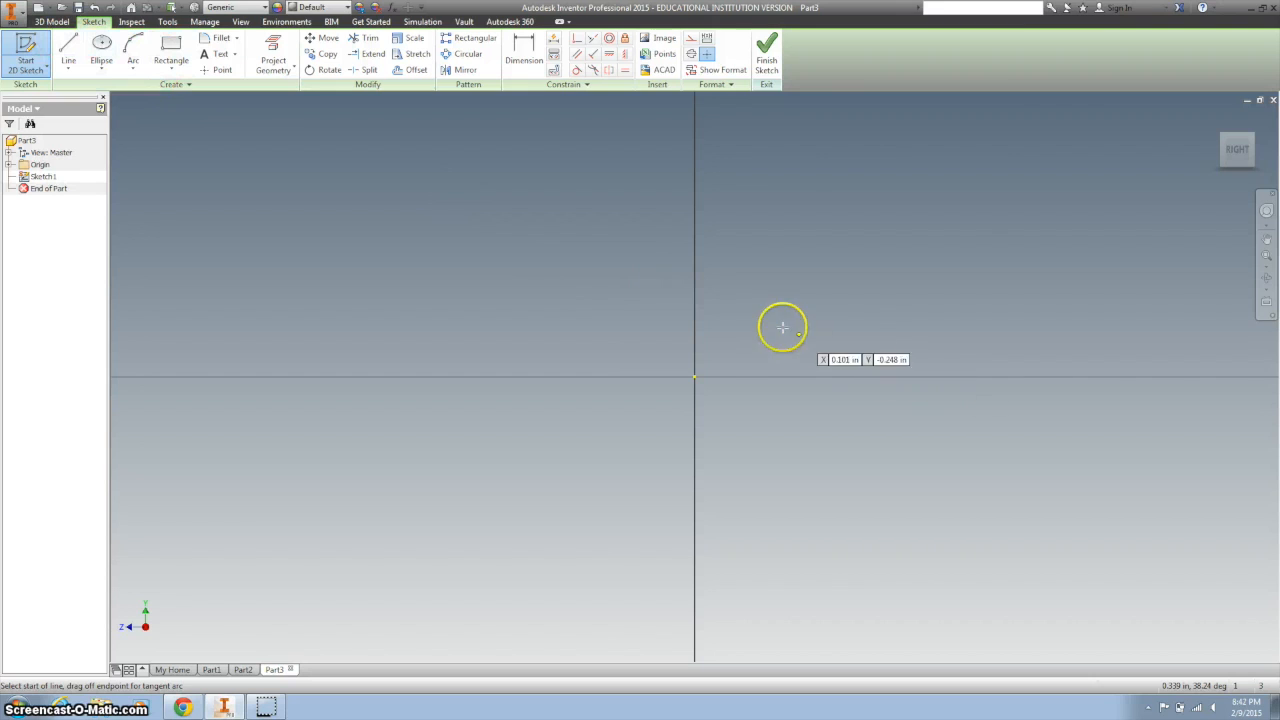
{"action": "left_click", "coordinate": [782, 327]}
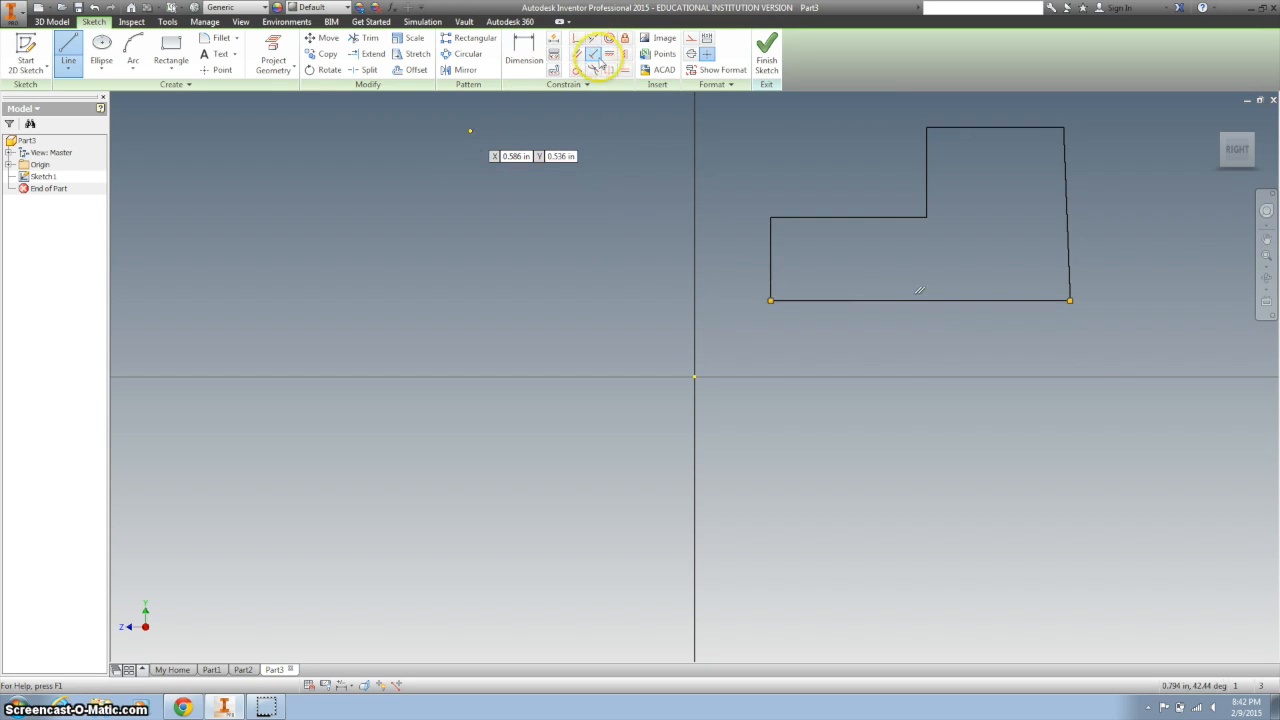
{"action": "mouse_move", "coordinate": [594, 54]}
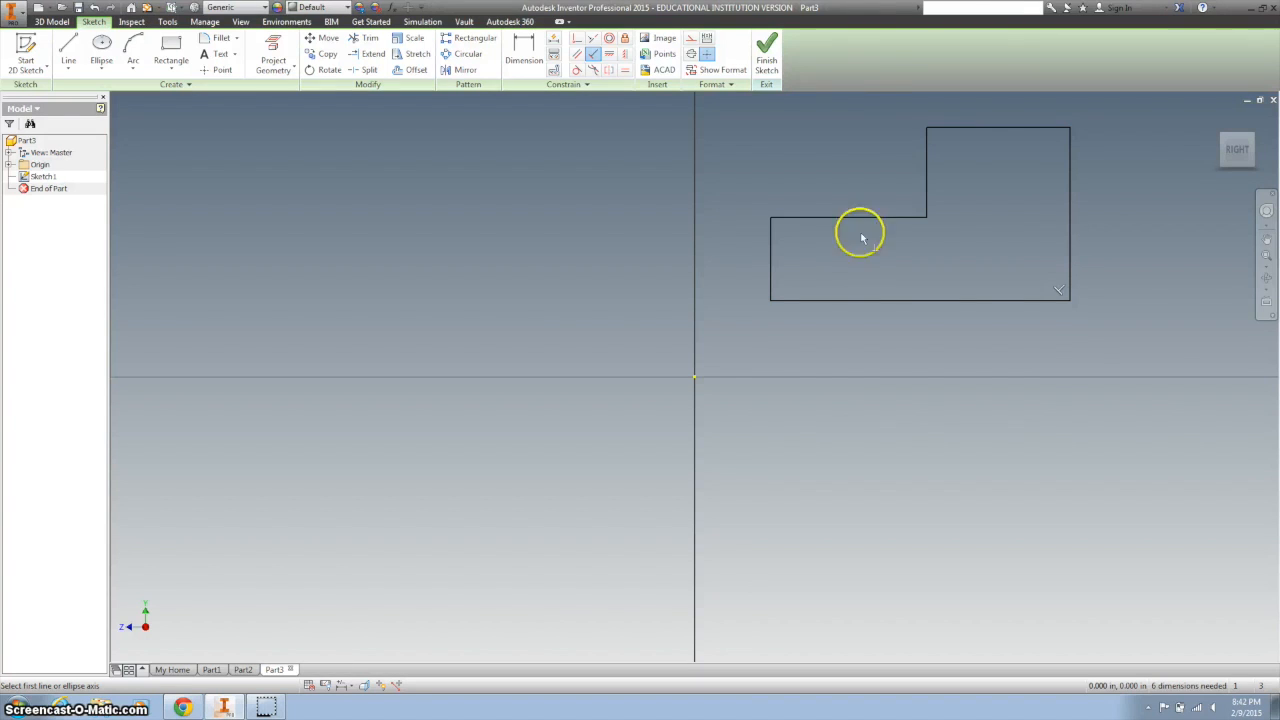
Step: Set the left edge to .500, lower step .750, step height .500, top width .500
{"action": "left_click", "coordinate": [524, 57]}
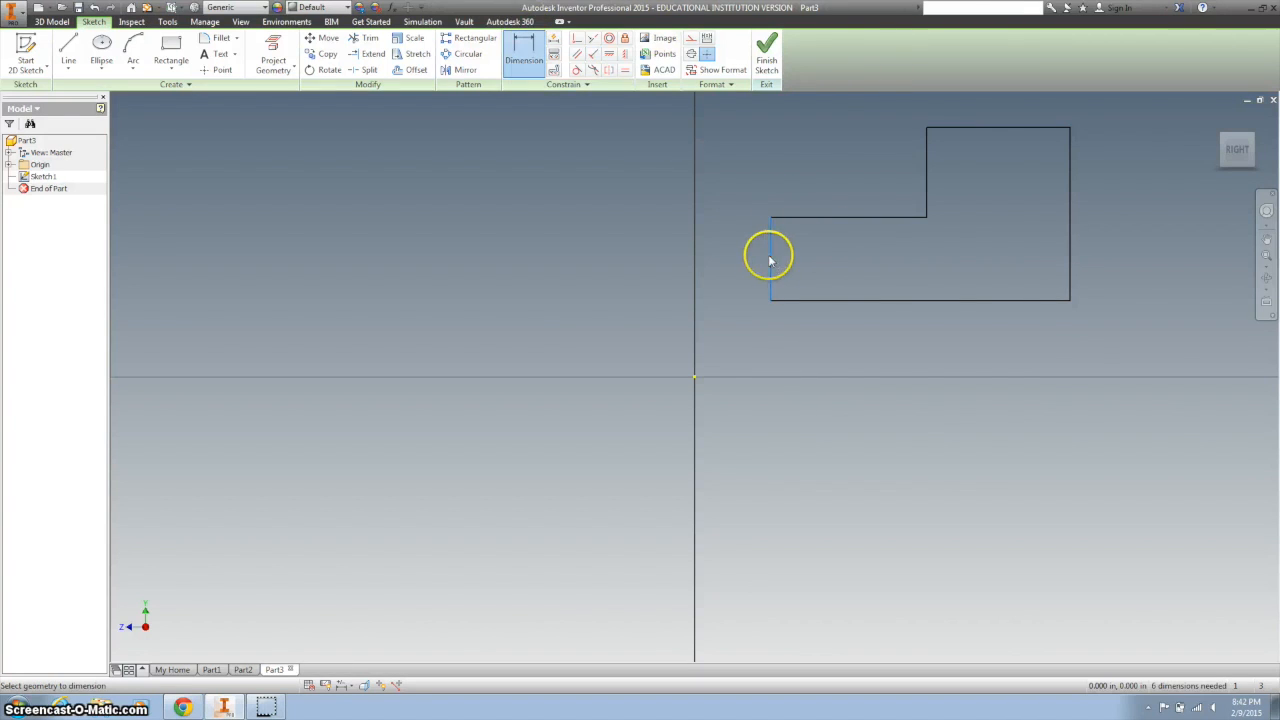
{"action": "left_click", "coordinate": [770, 257]}
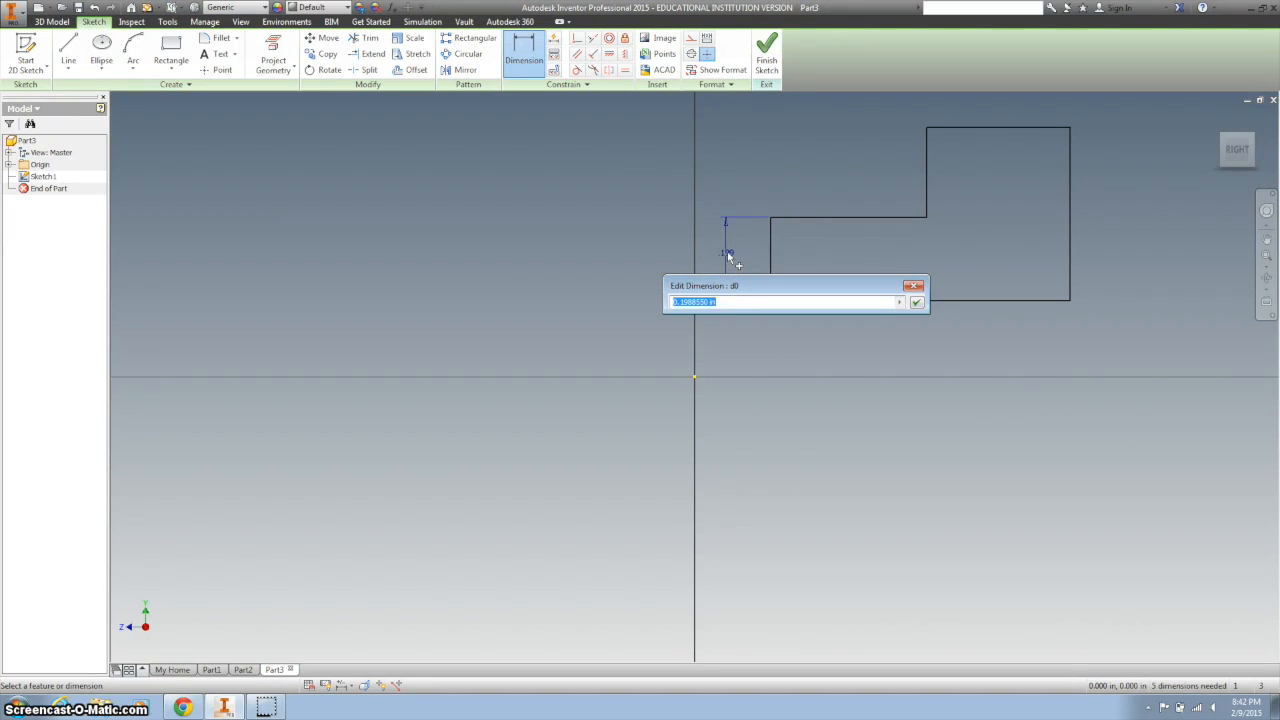
{"action": "left_click", "coordinate": [916, 302]}
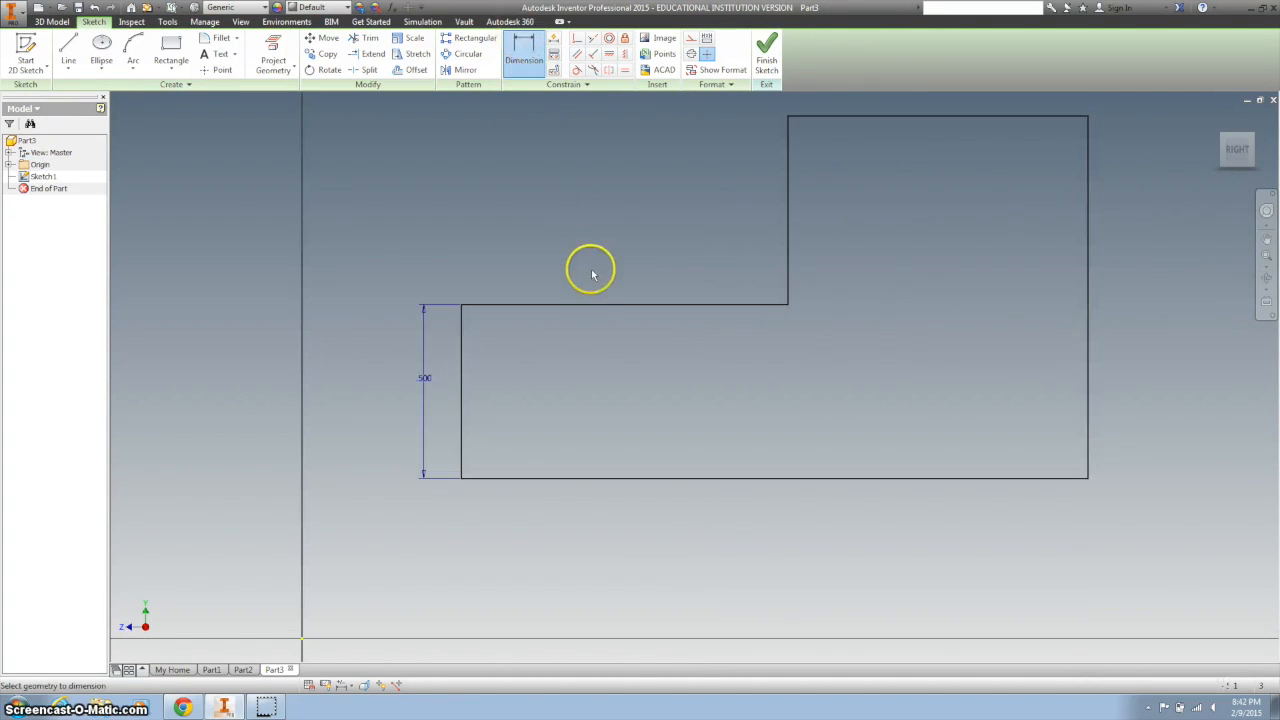
{"action": "left_click", "coordinate": [597, 251]}
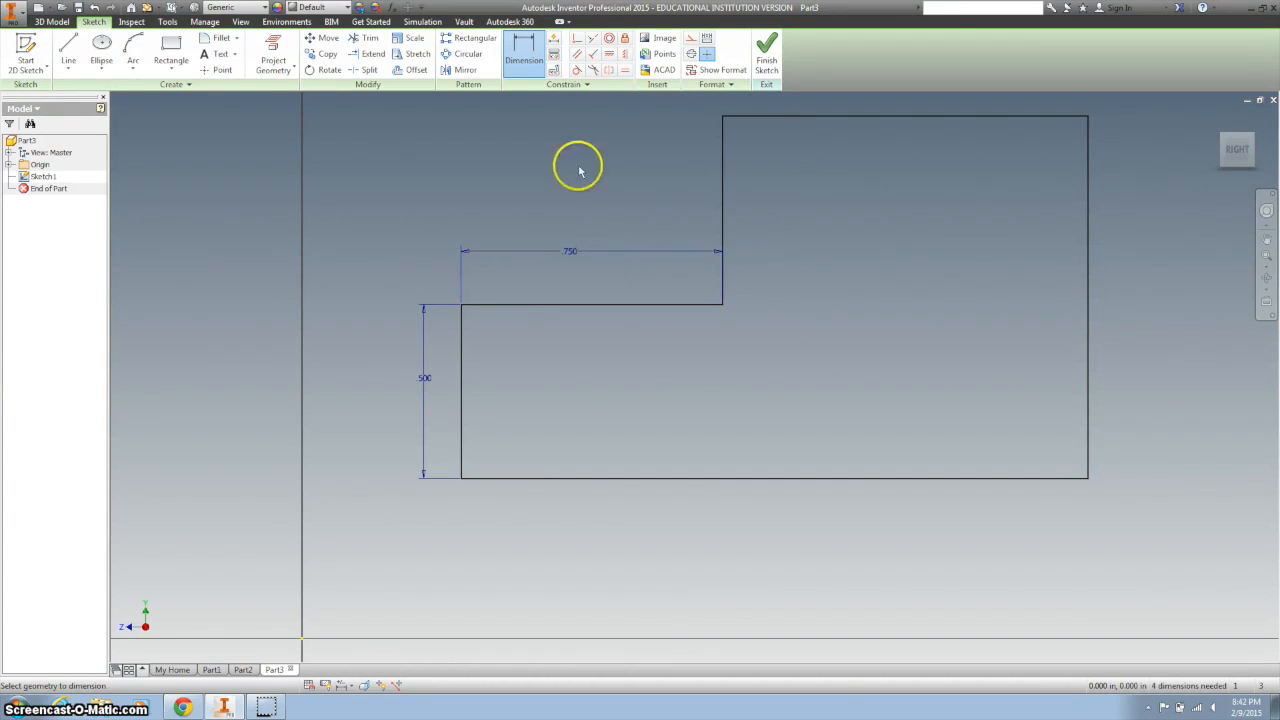
{"action": "left_click", "coordinate": [668, 177]}
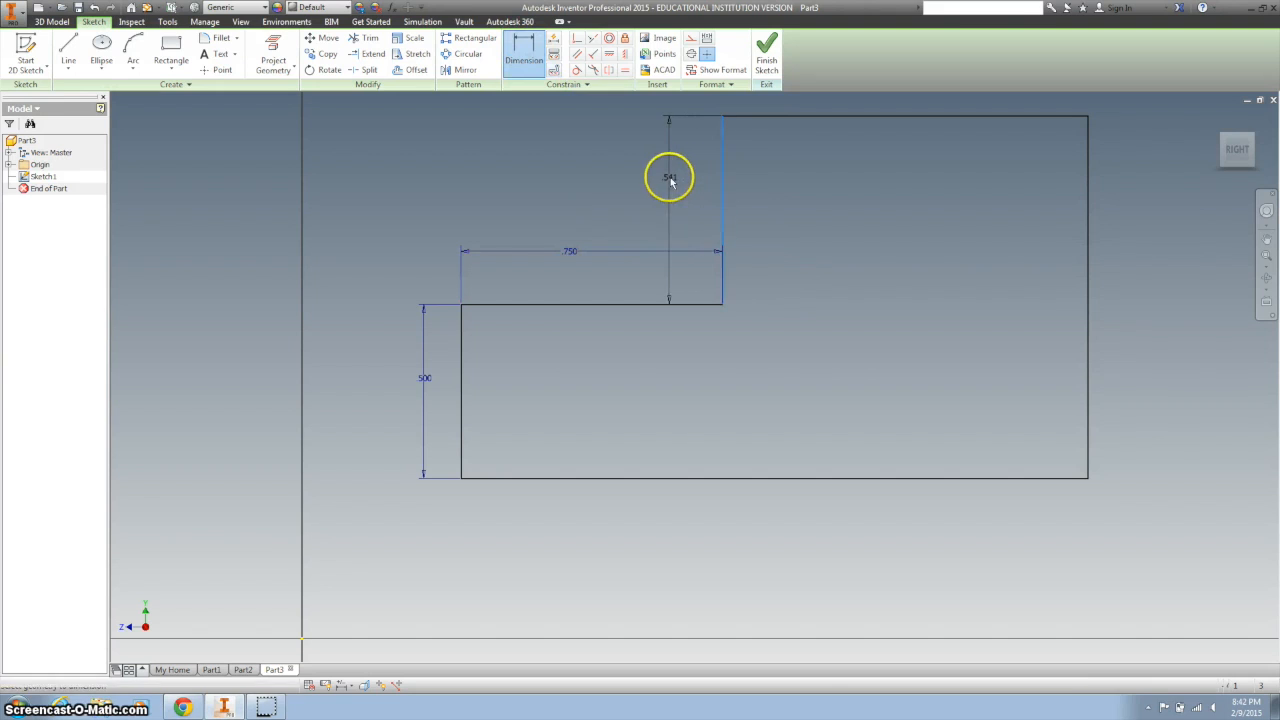
{"action": "left_click", "coordinate": [669, 177]}
{"action": "type", "text": "500"}
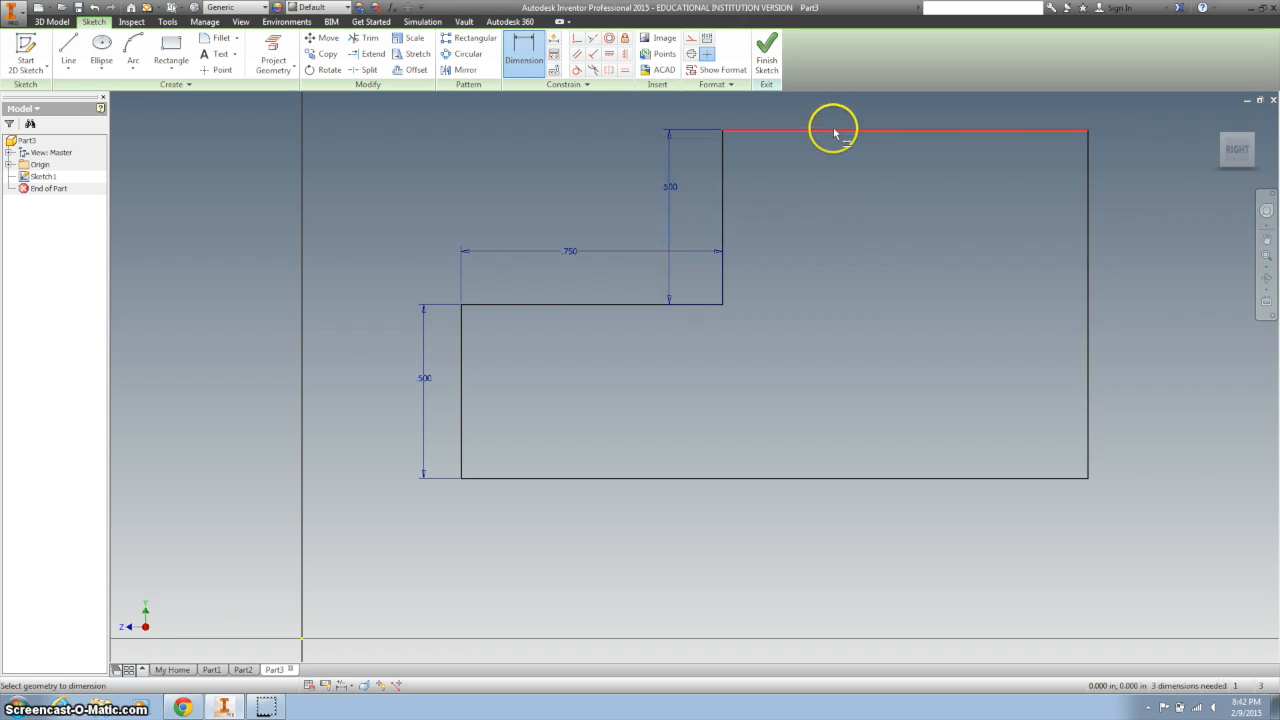
{"action": "left_click", "coordinate": [835, 131]}
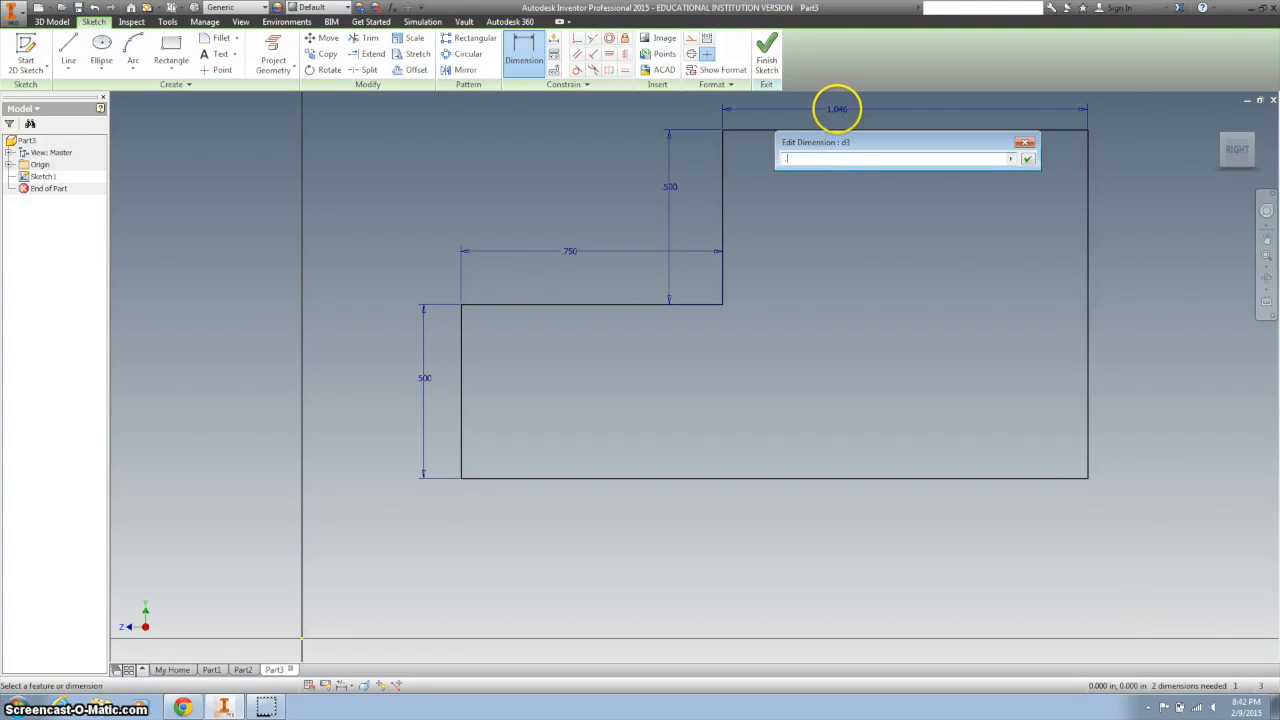
{"action": "left_click", "coordinate": [1027, 158]}
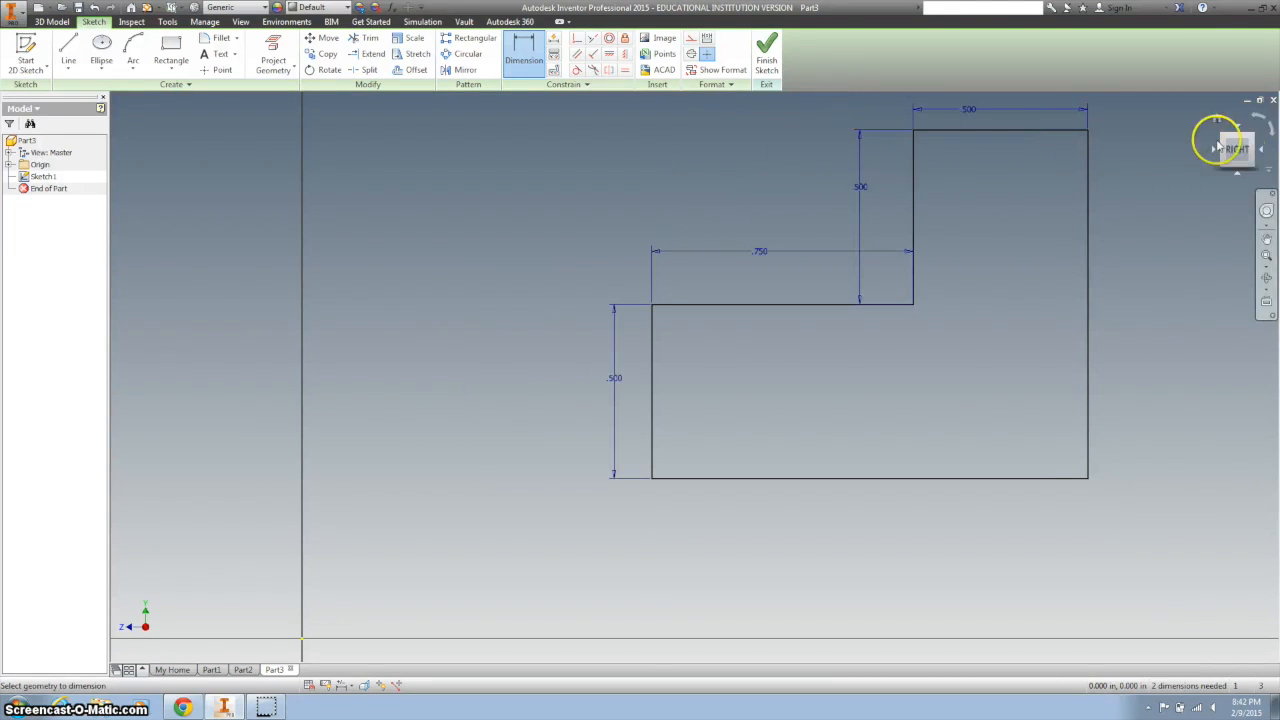
{"action": "left_click", "coordinate": [766, 57]}
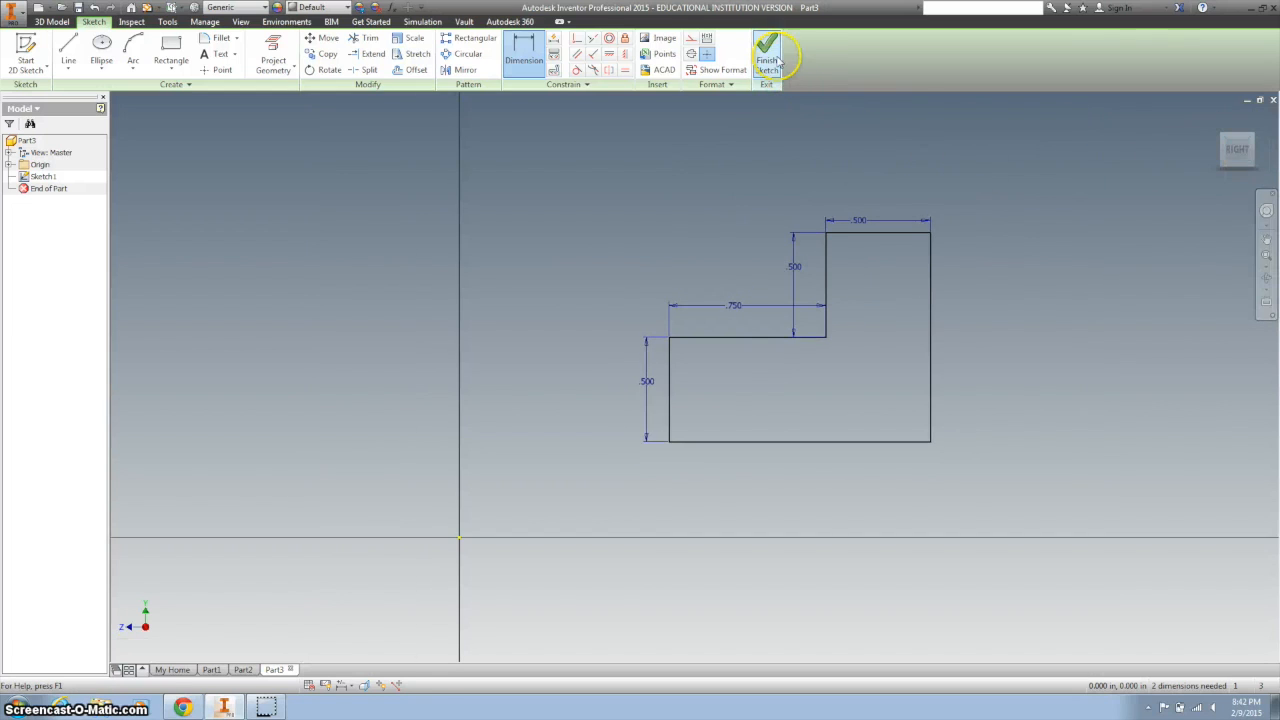
Step: Finish the sketch and extrude the stepped profile .75 in as Extrusion1
{"action": "left_click", "coordinate": [766, 55]}
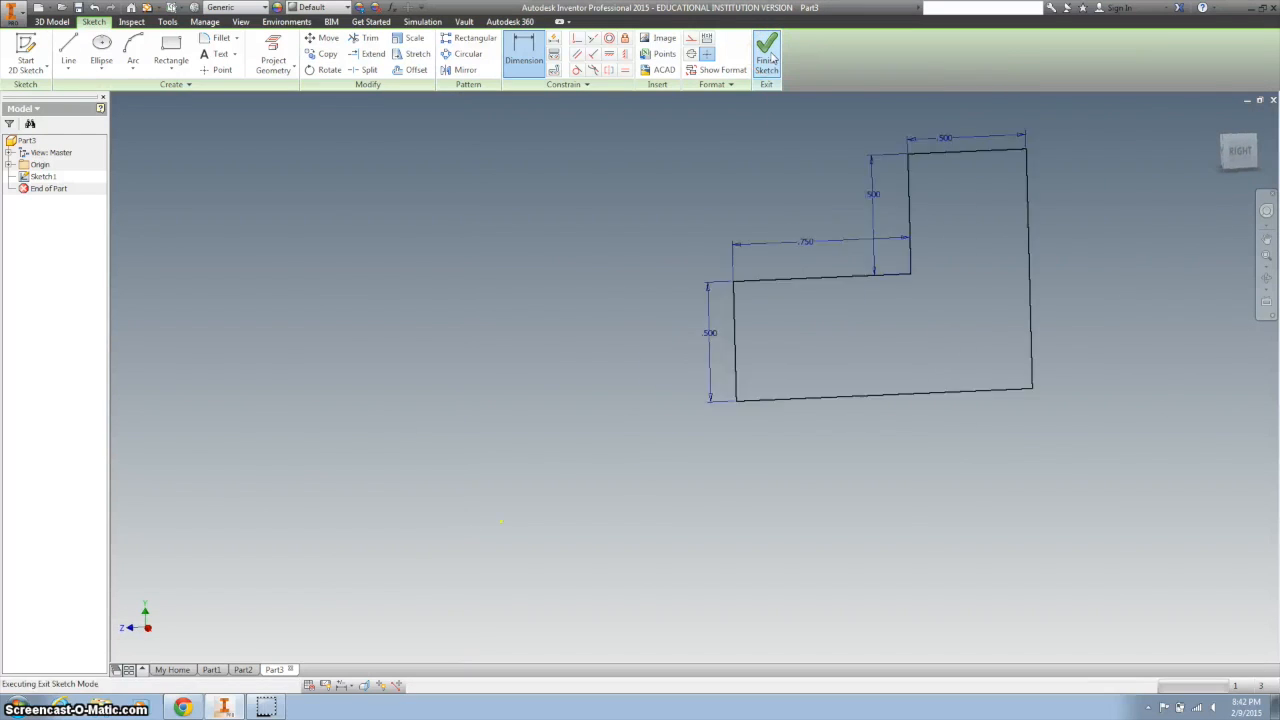
{"action": "left_click", "coordinate": [766, 50]}
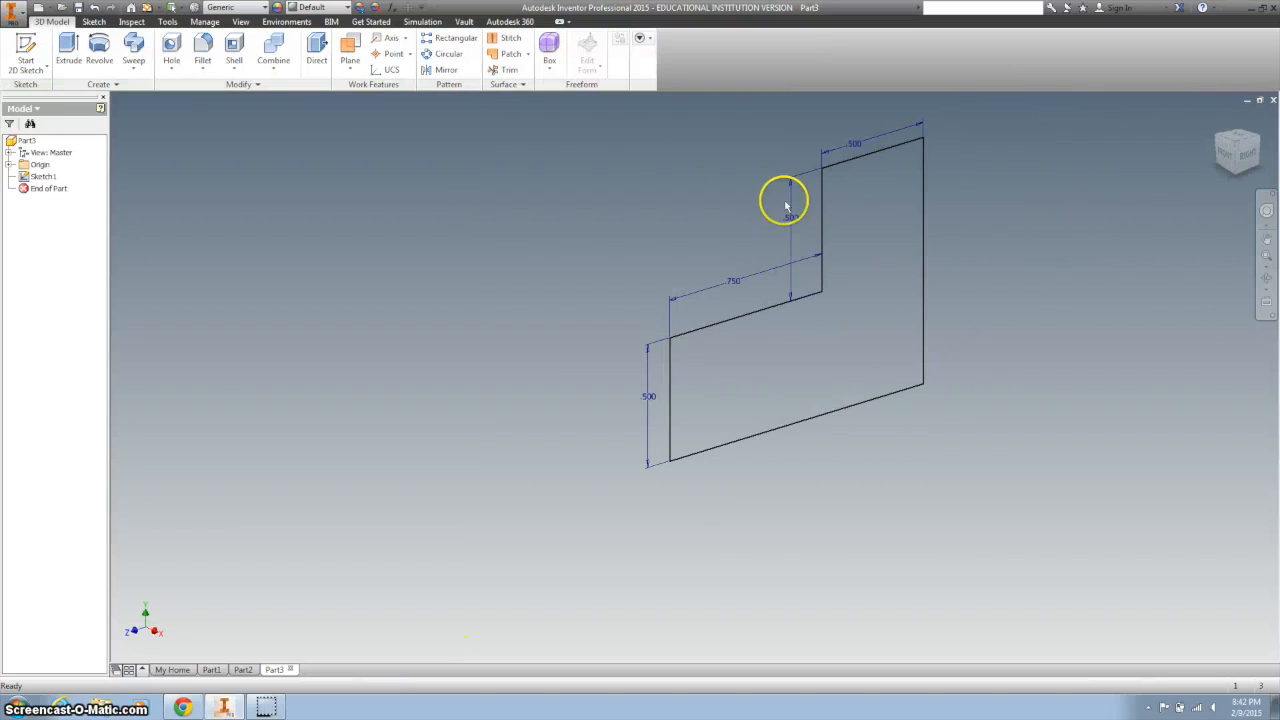
{"action": "left_click", "coordinate": [68, 48]}
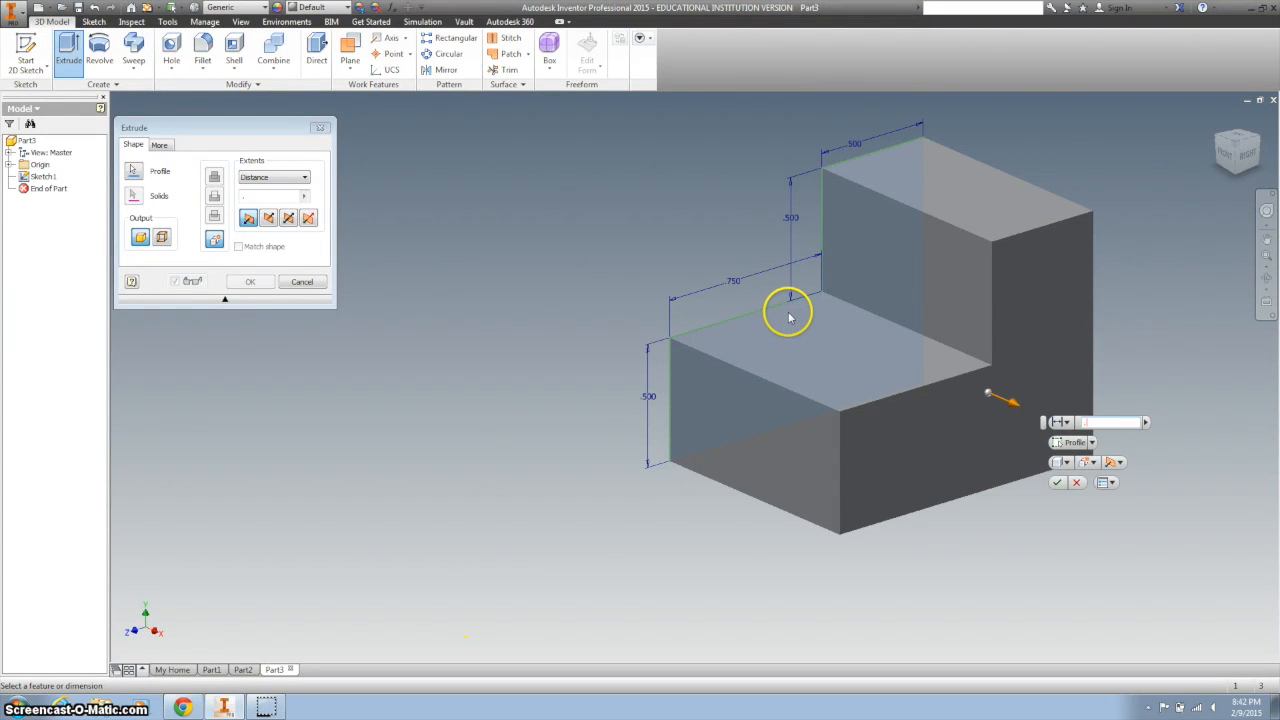
{"action": "type", "text": ".75"}
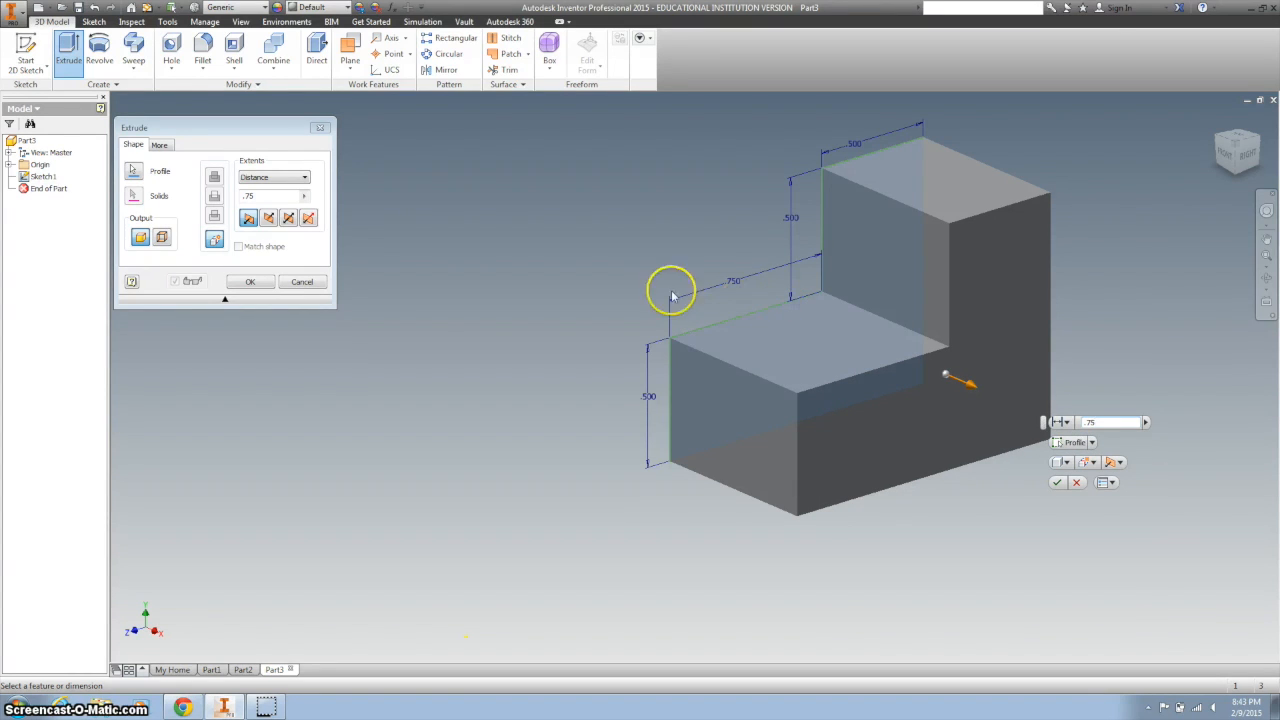
{"action": "left_click", "coordinate": [250, 281]}
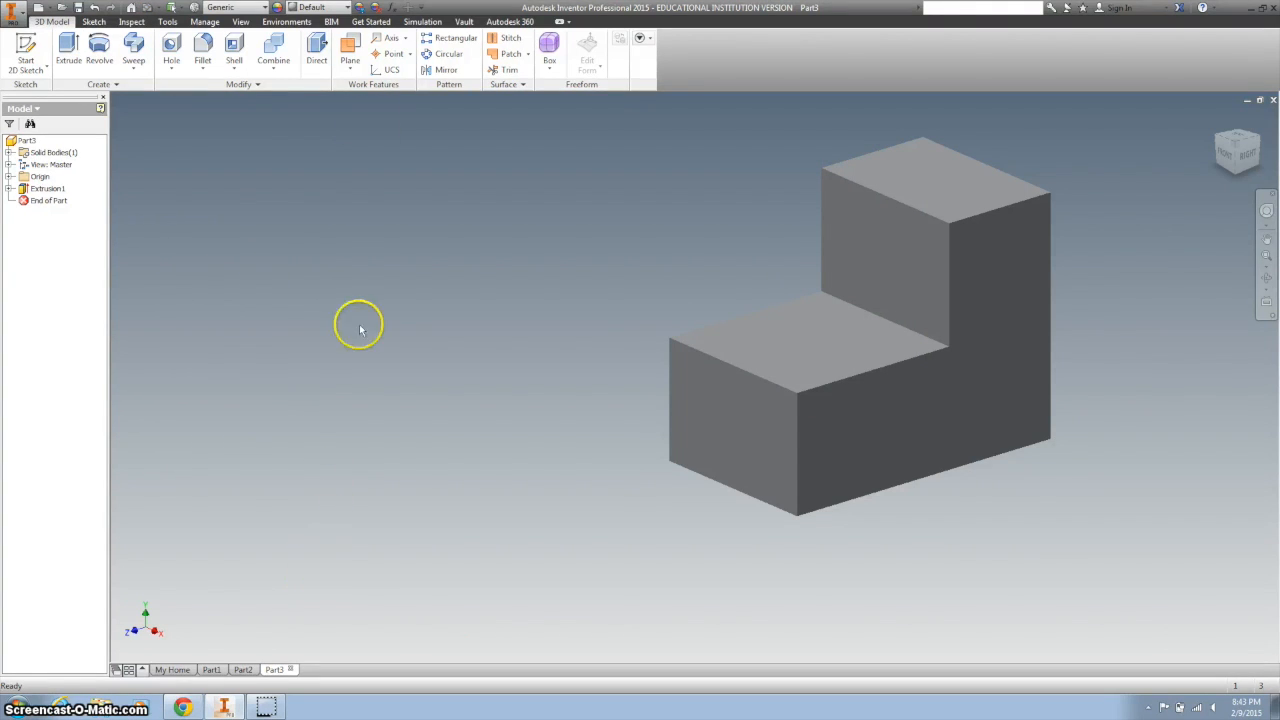
{"action": "mouse_move", "coordinate": [670, 220]}
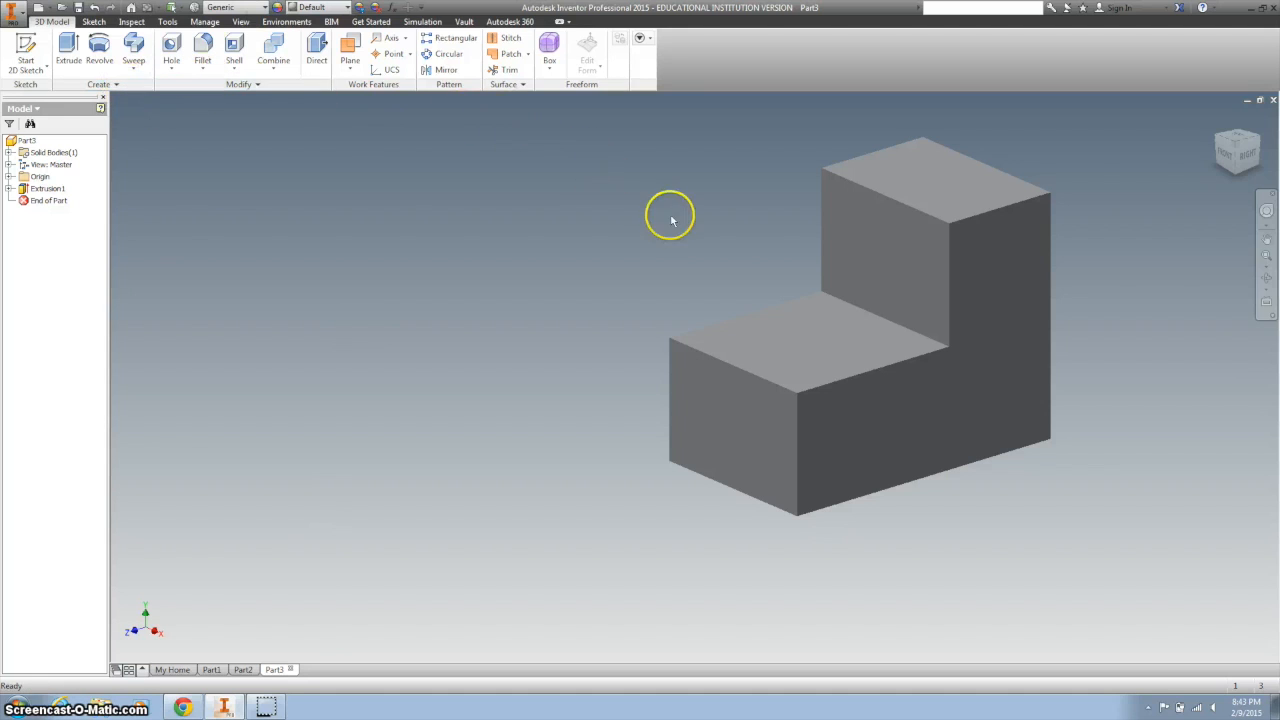
Step: Start Sketch2 on the lower step face and project its edges
{"action": "left_click", "coordinate": [780, 330]}
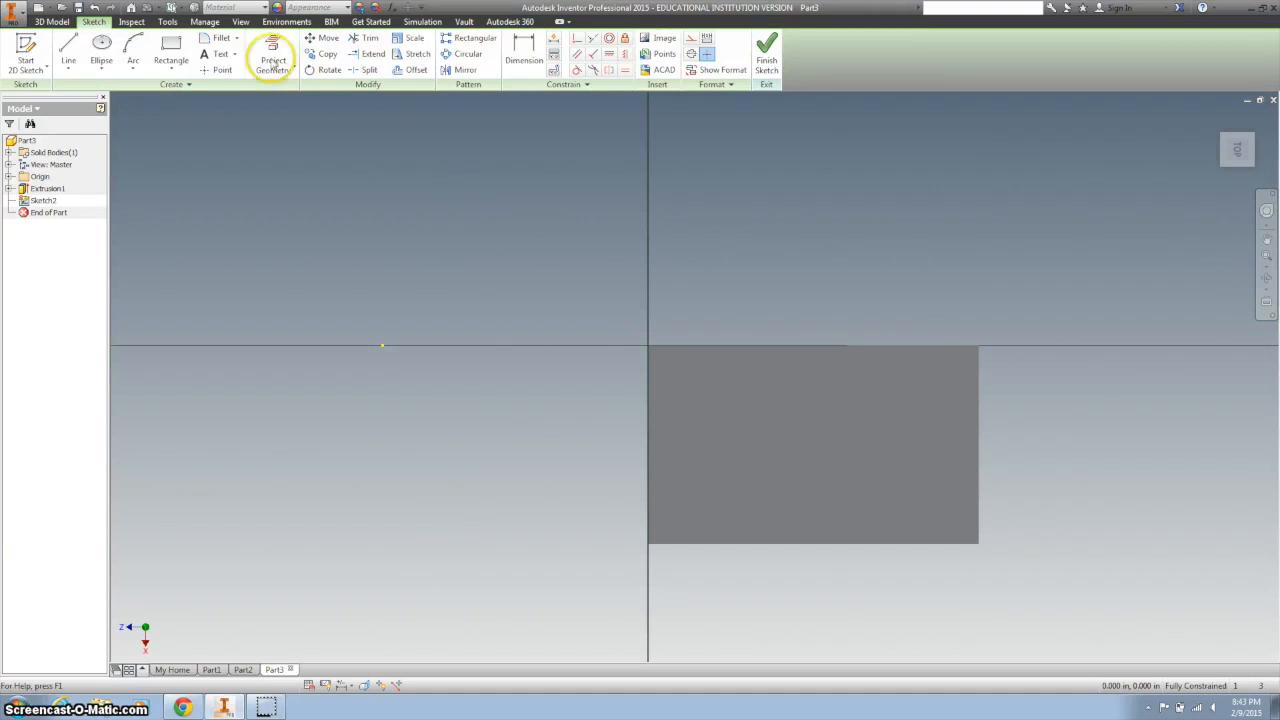
{"action": "left_click", "coordinate": [273, 60]}
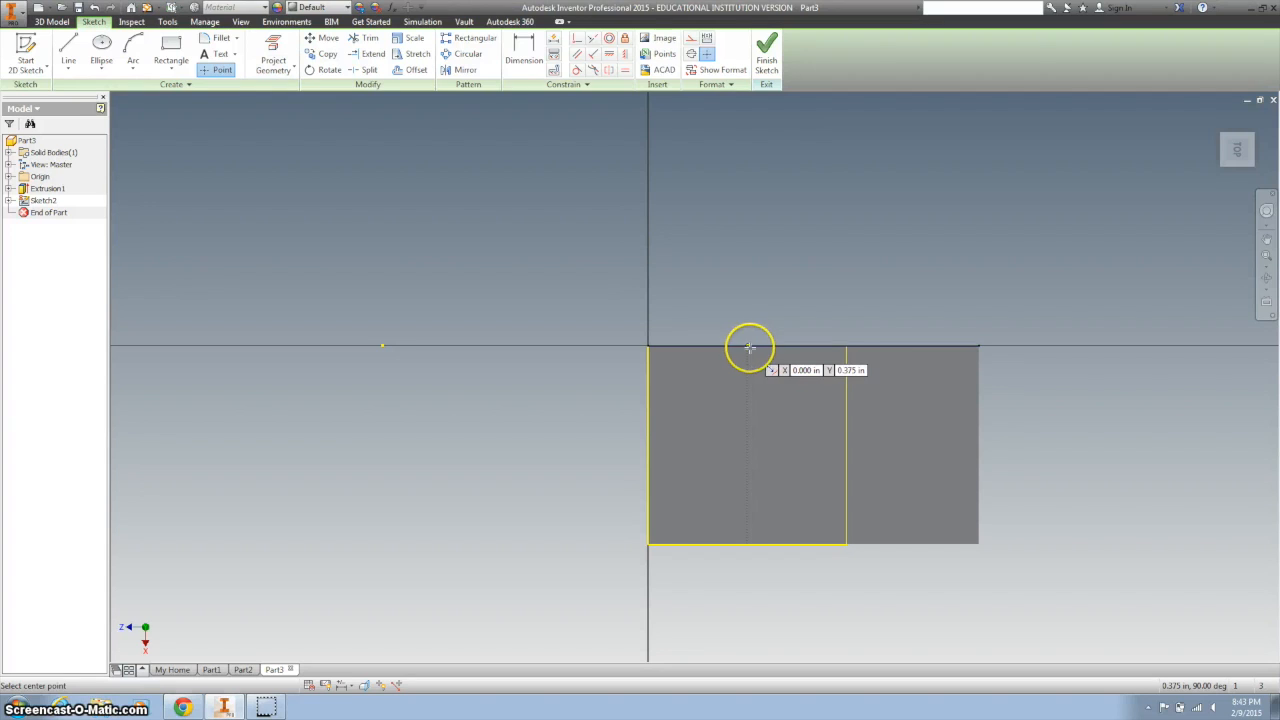
{"action": "mouse_move", "coordinate": [722, 345]}
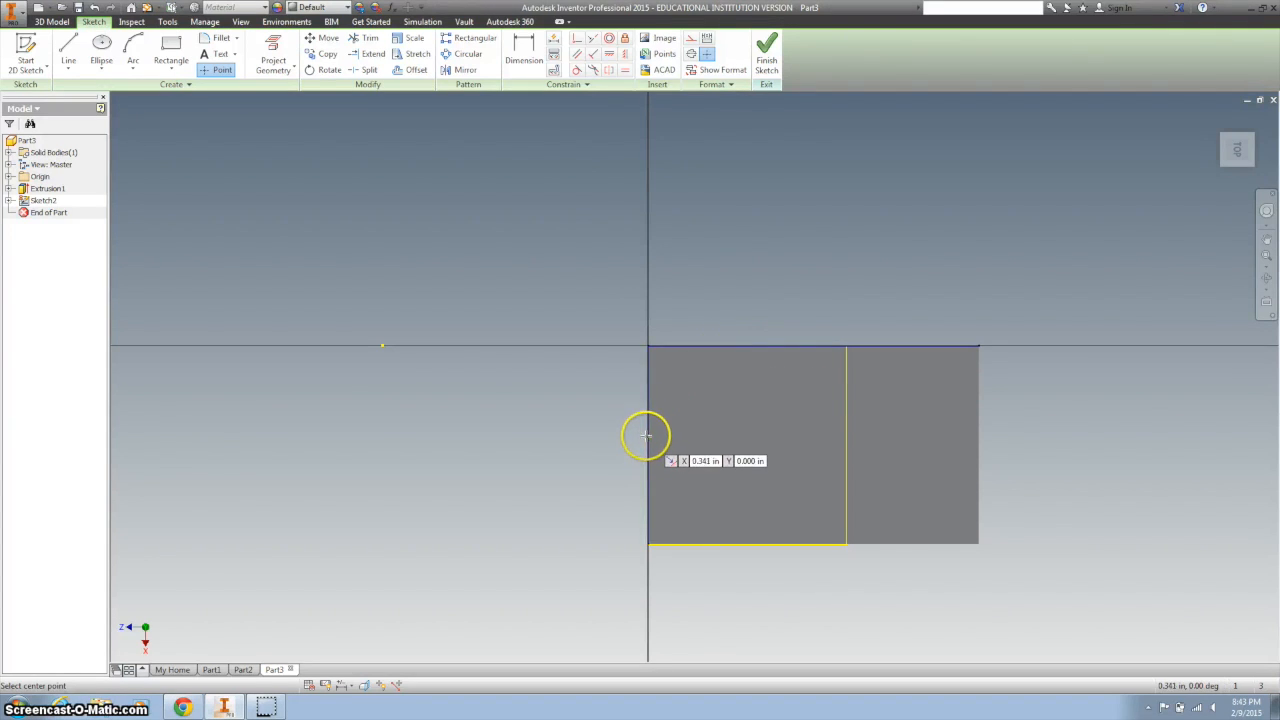
{"action": "mouse_move", "coordinate": [710, 444]}
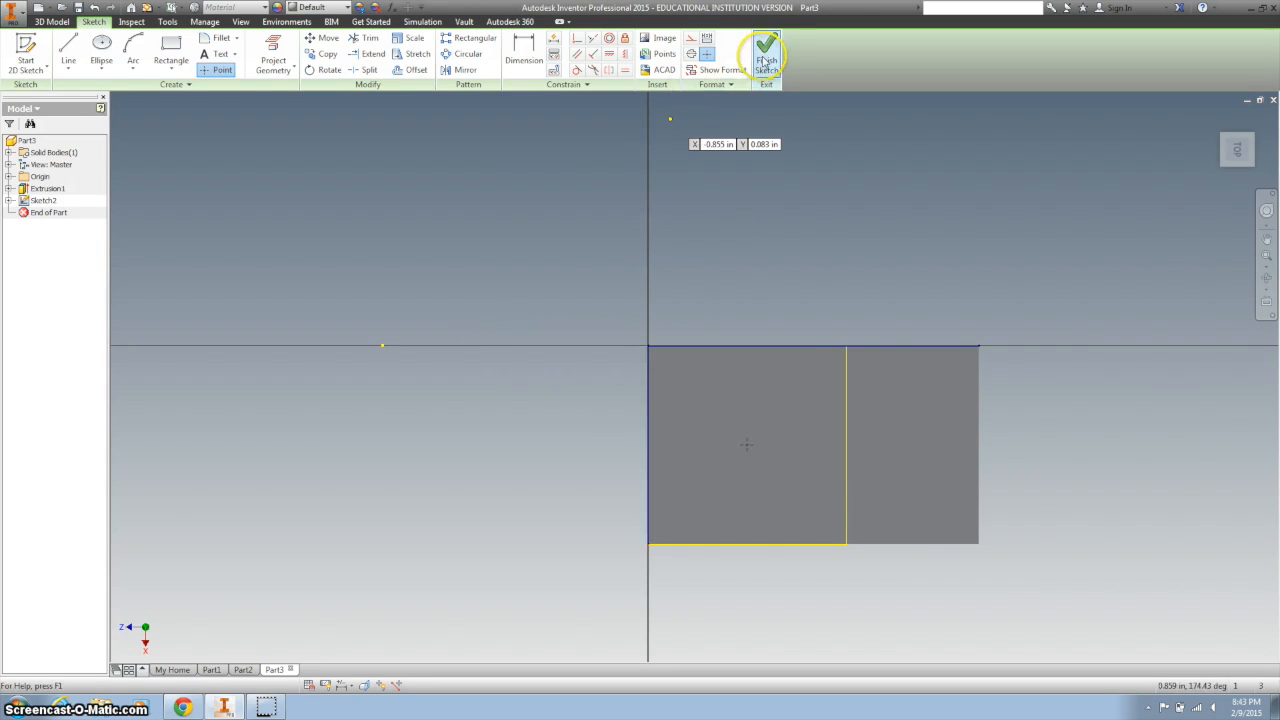
{"action": "mouse_move", "coordinate": [766, 55]}
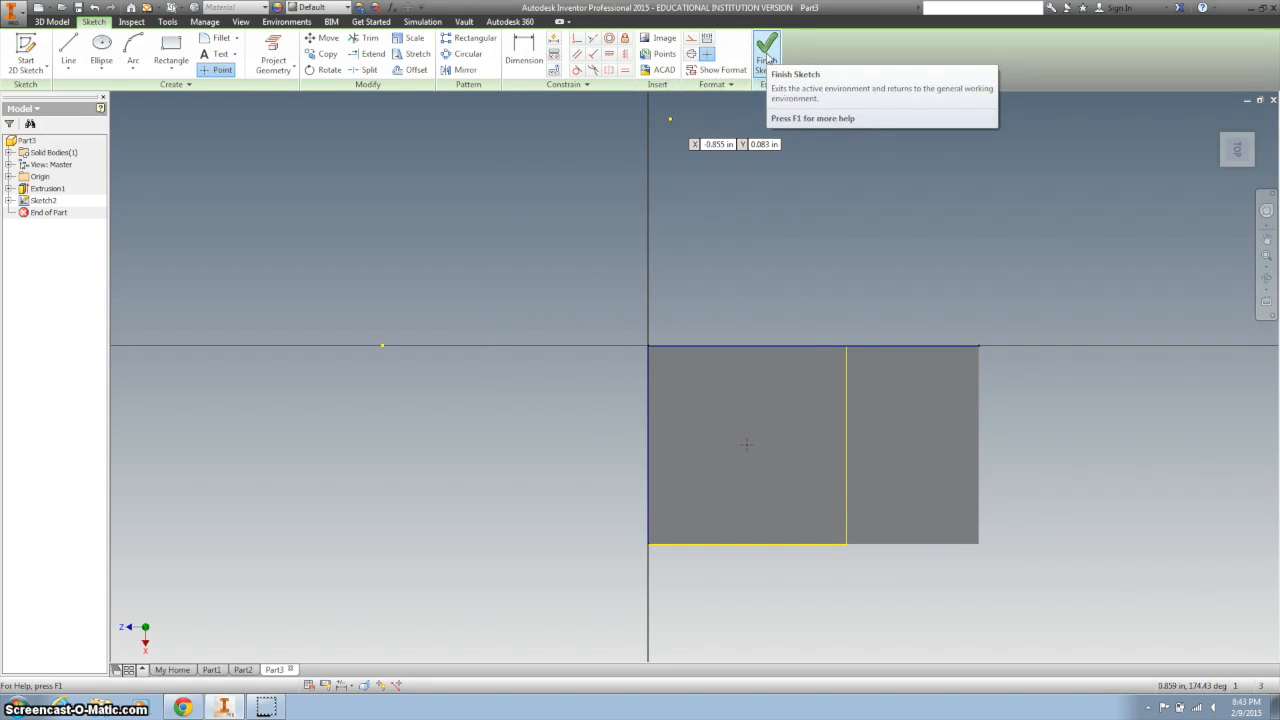
Step: Finish the sketch and cut a .375 in Through All hole at the point
{"action": "left_click", "coordinate": [766, 48]}
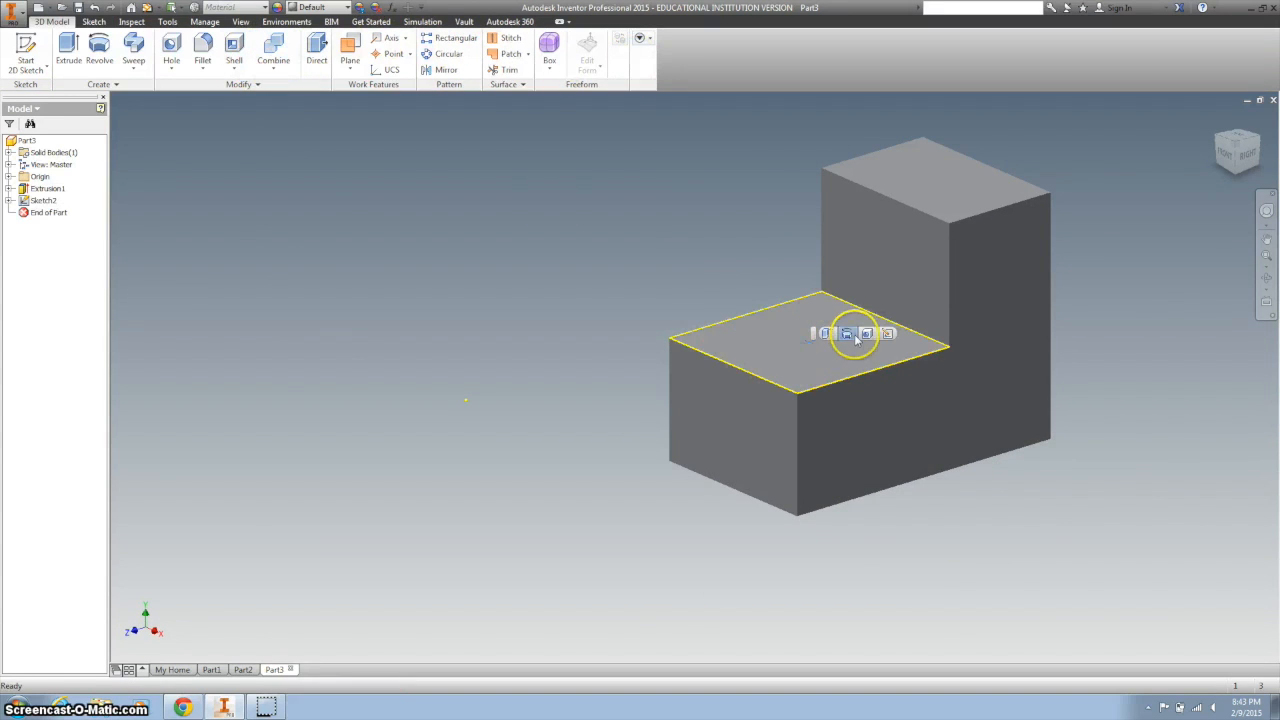
{"action": "left_click", "coordinate": [171, 50]}
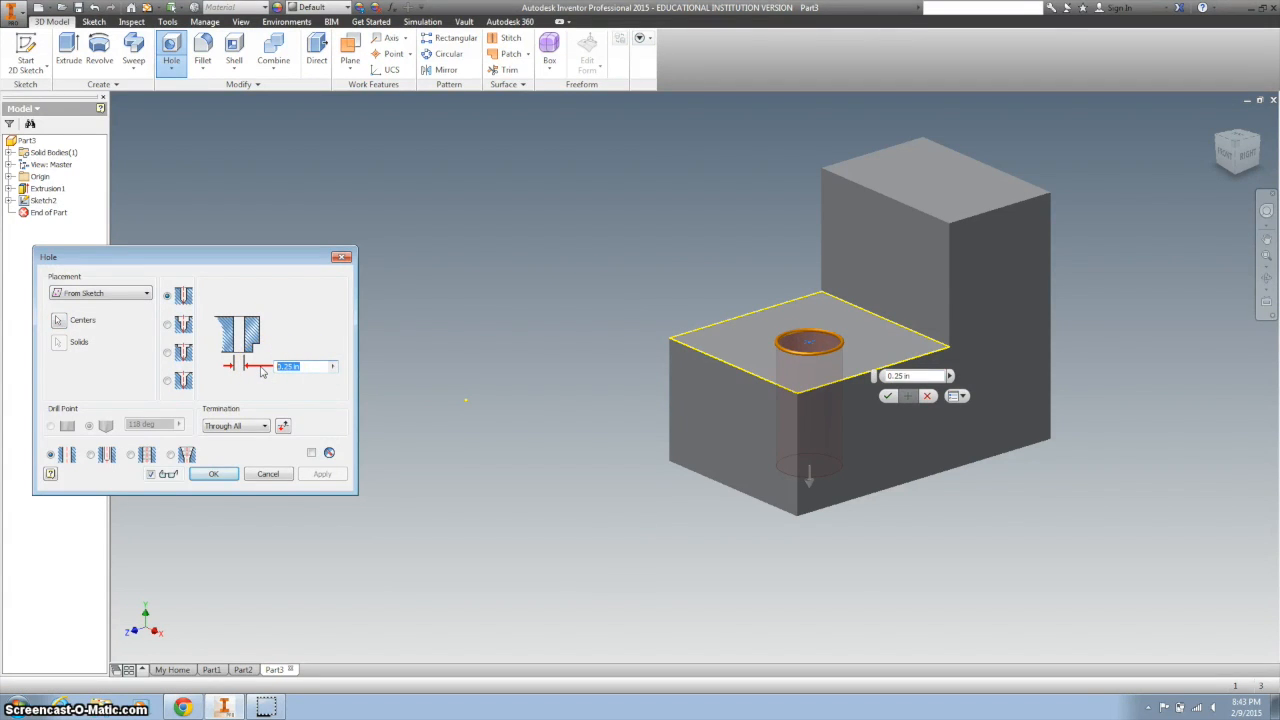
{"action": "type", "text": ".375"}
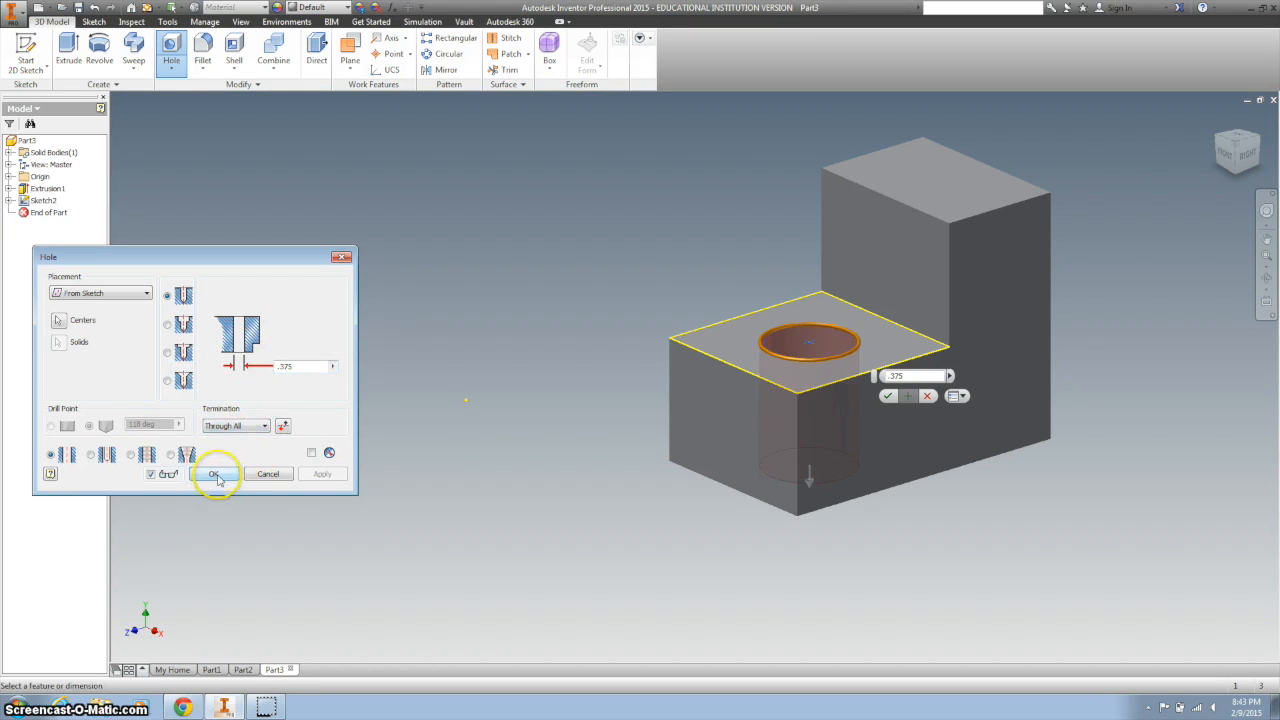
{"action": "left_click", "coordinate": [213, 474]}
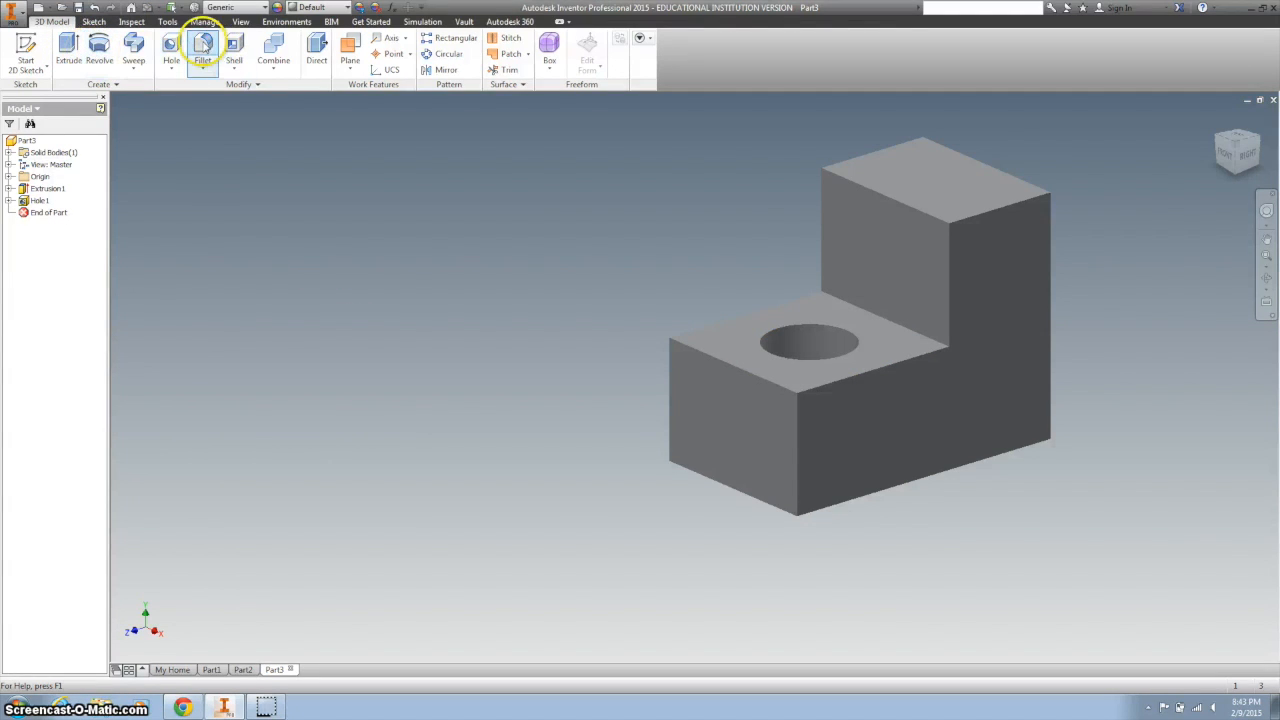
Step: Fillet the tab's front and left vertical corner edges with a .25 in radius
{"action": "left_click", "coordinate": [201, 48]}
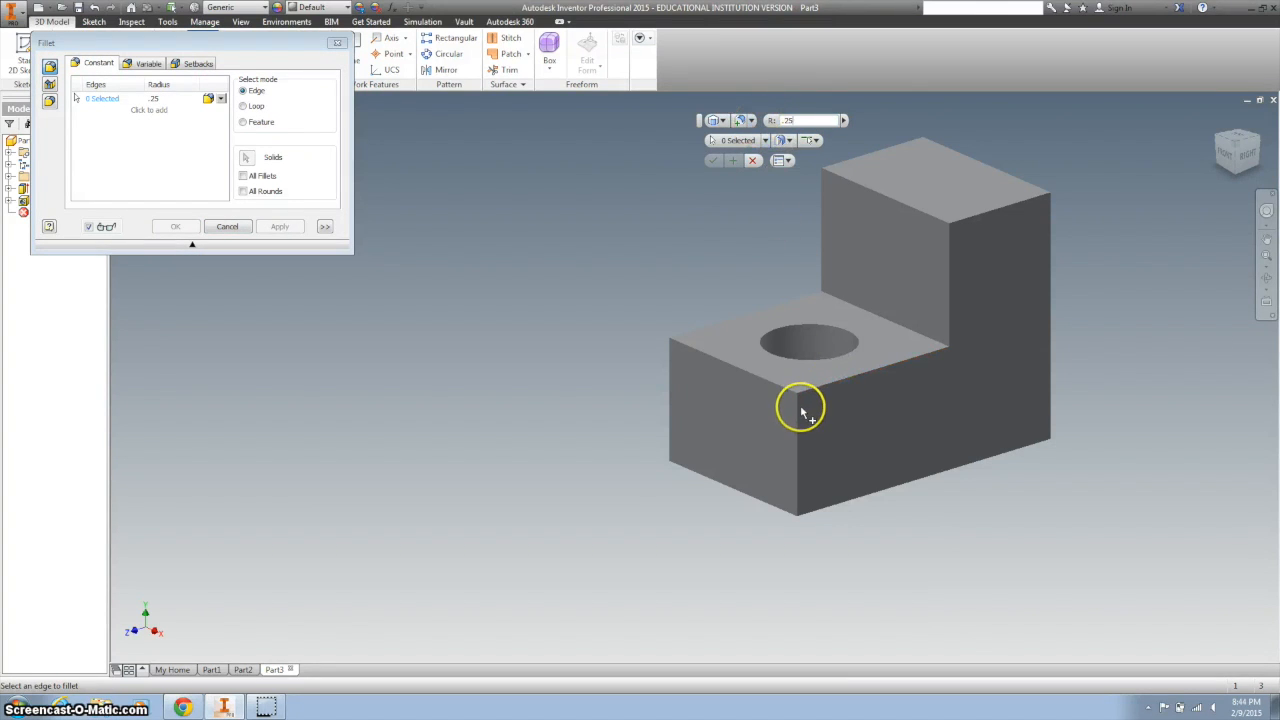
{"action": "left_click", "coordinate": [800, 410]}
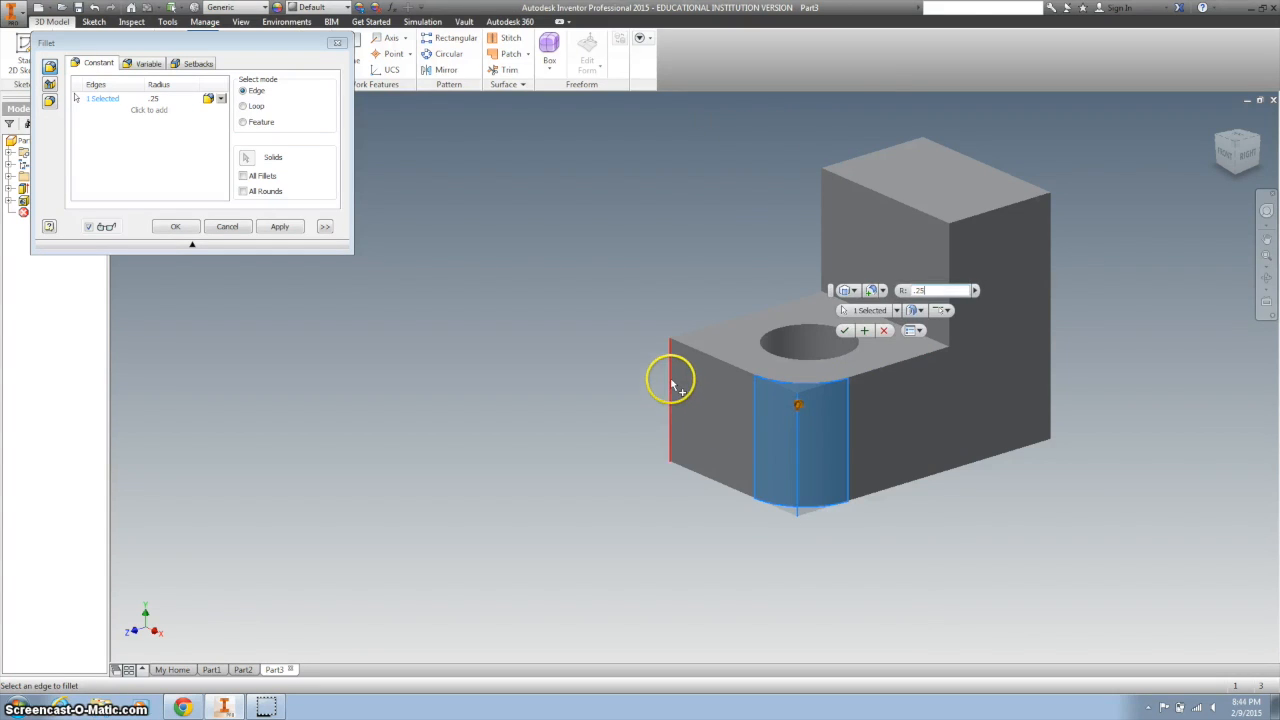
{"action": "left_click", "coordinate": [670, 390]}
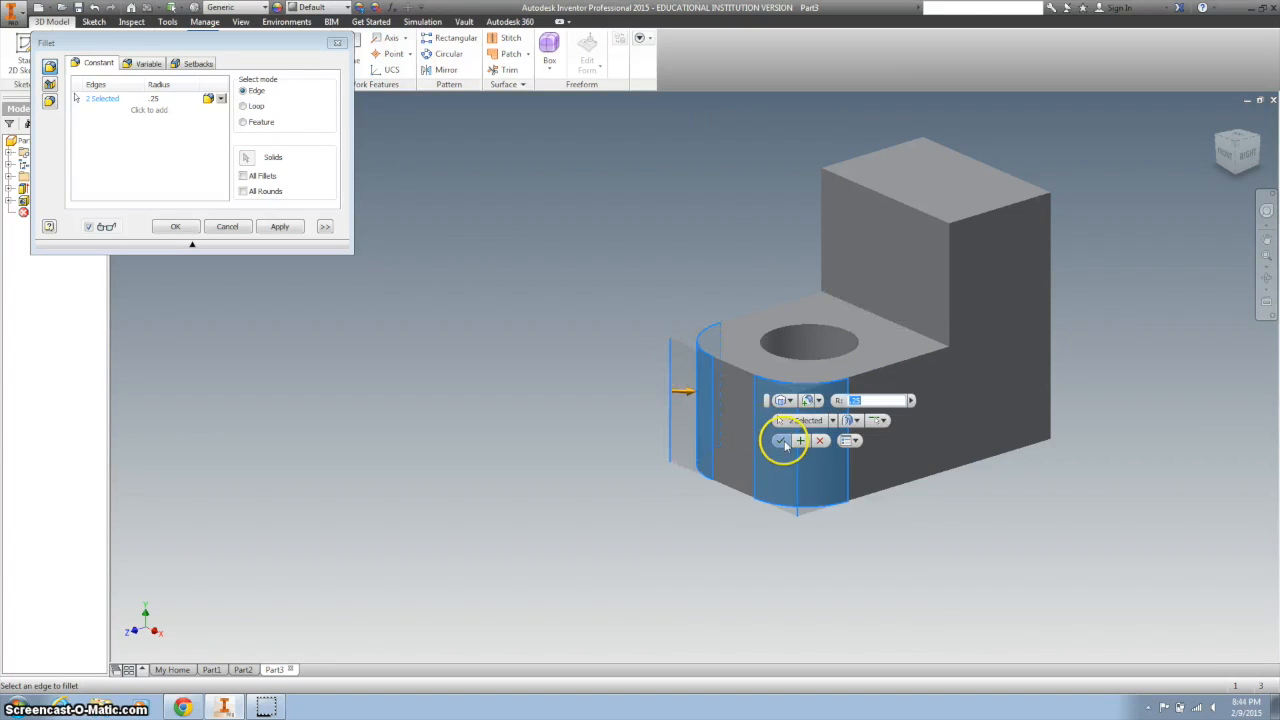
{"action": "left_click", "coordinate": [782, 441]}
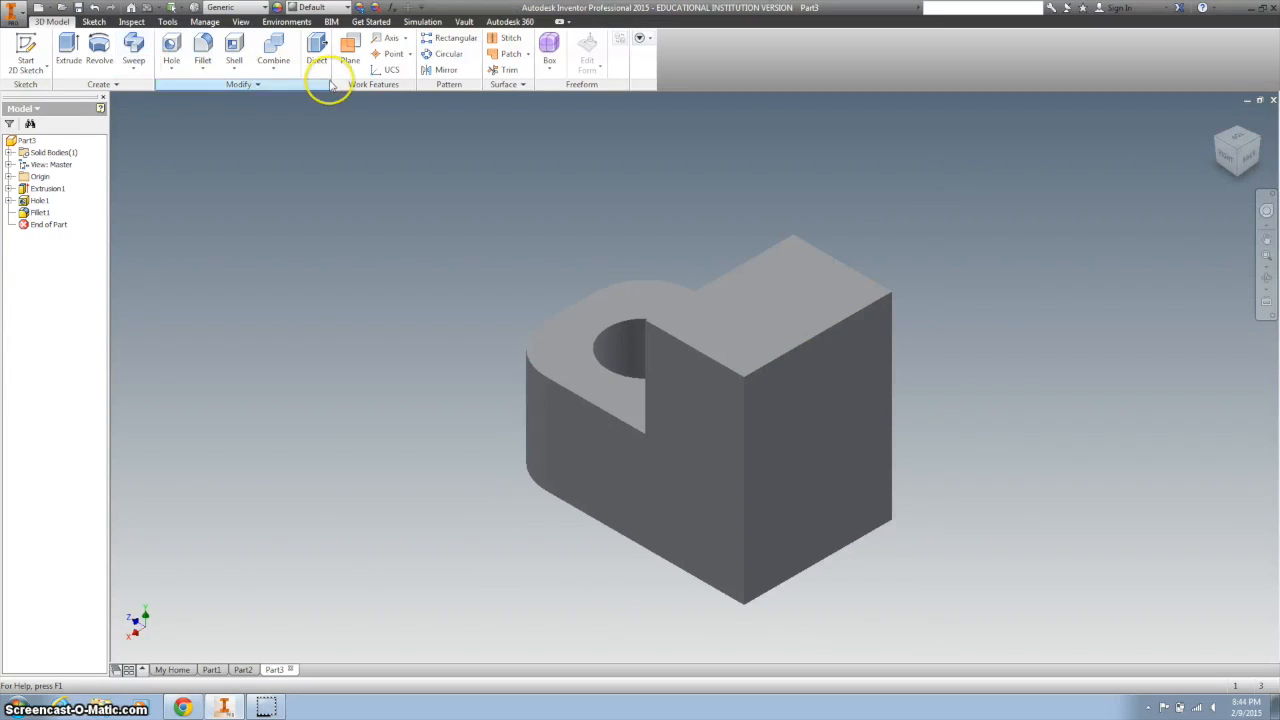
{"action": "mouse_move", "coordinate": [445, 70]}
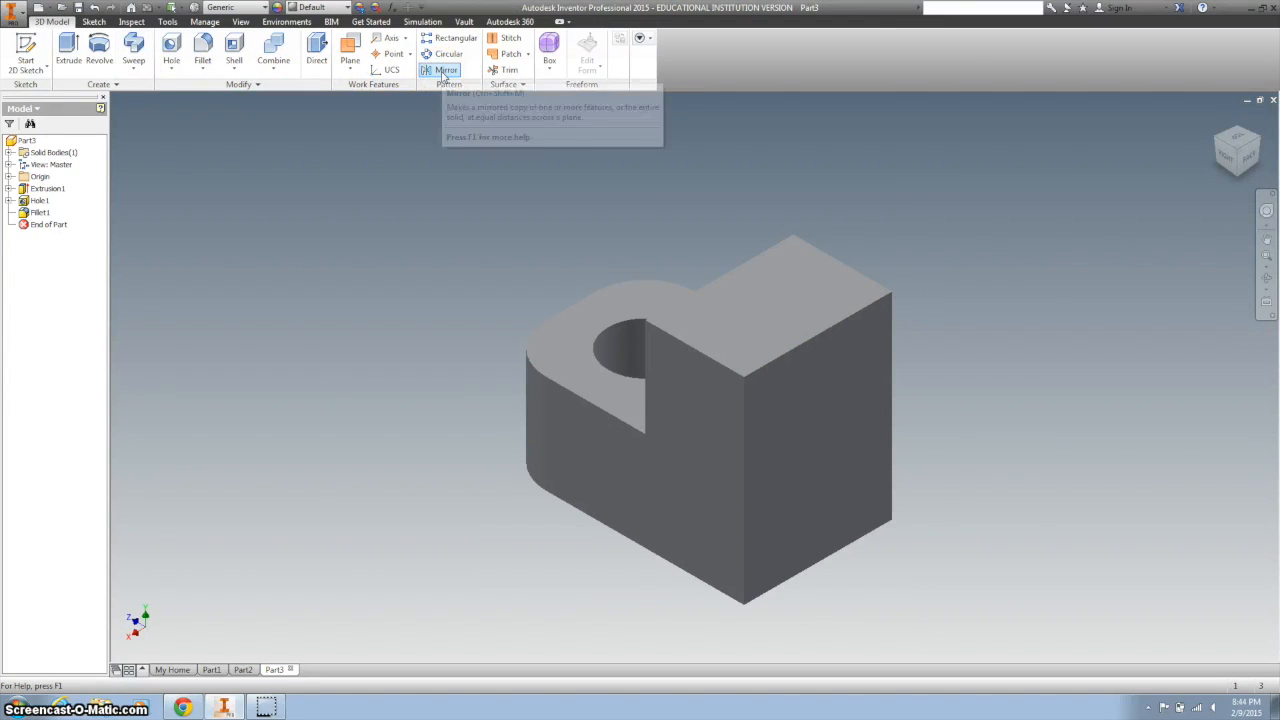
{"action": "left_click", "coordinate": [445, 70]}
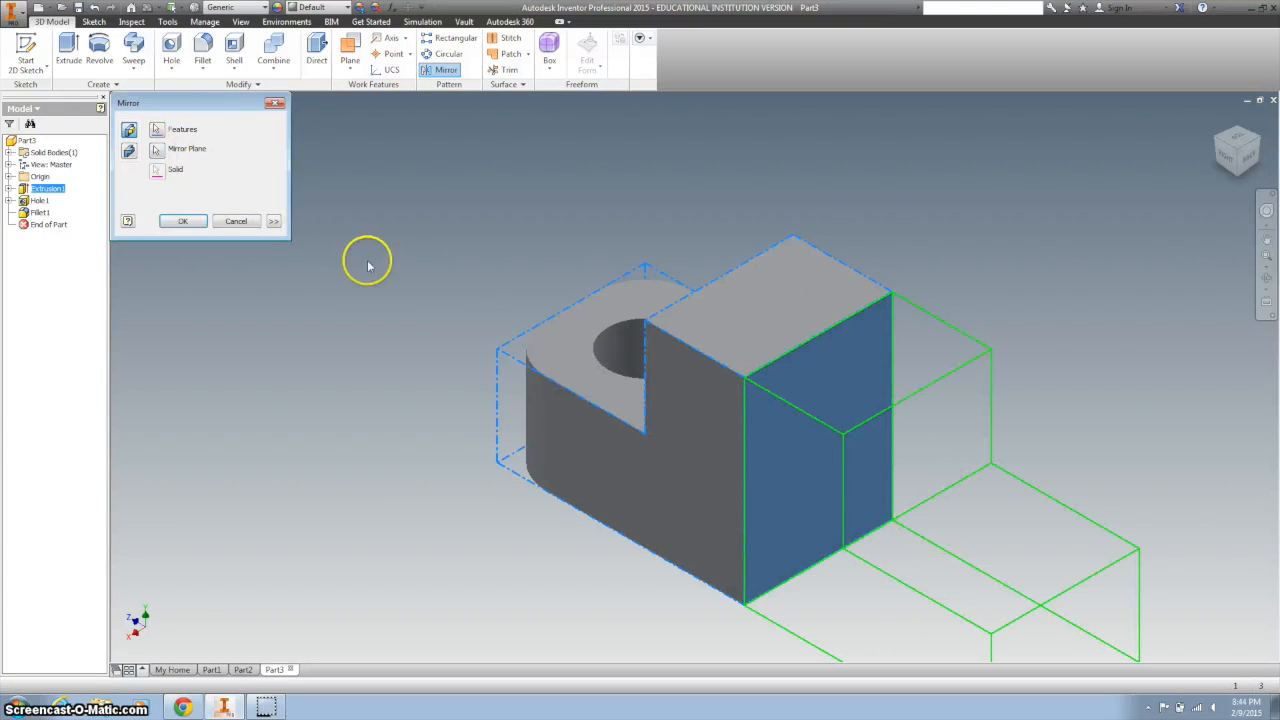
{"action": "left_click", "coordinate": [182, 221]}
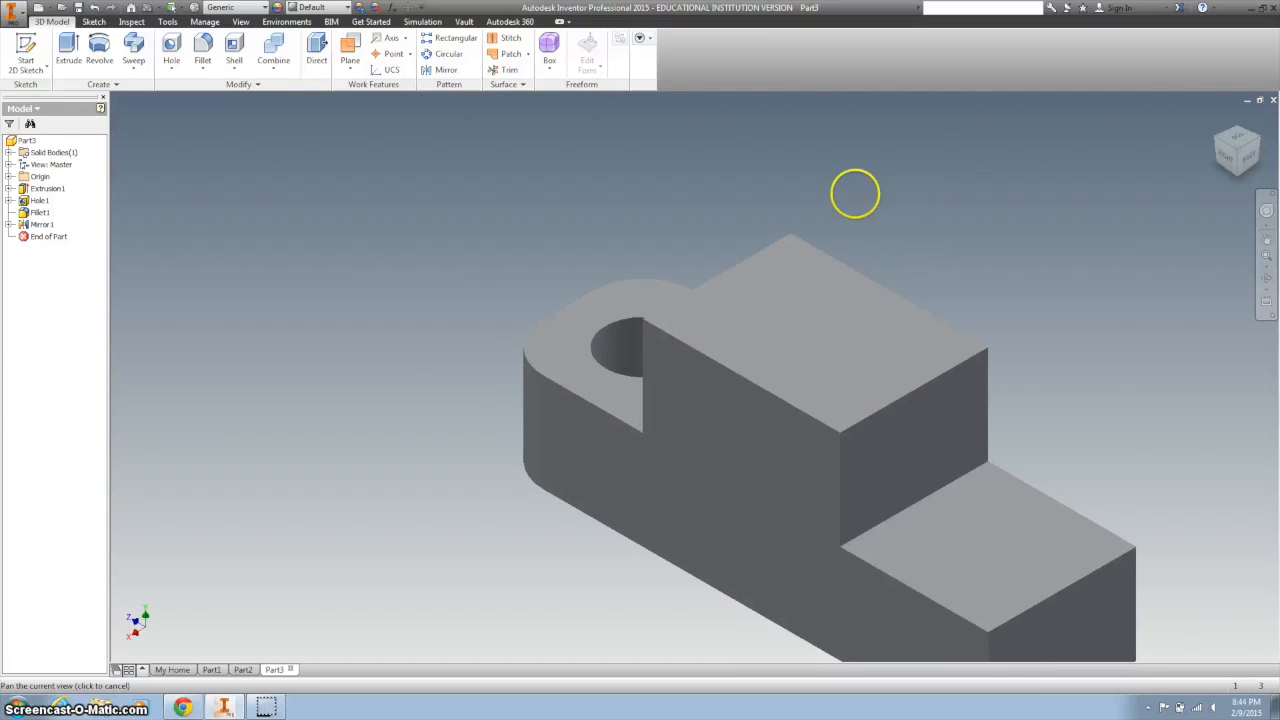
{"action": "left_click_drag", "start_coordinate": [855, 194], "coordinate": [657, 161]}
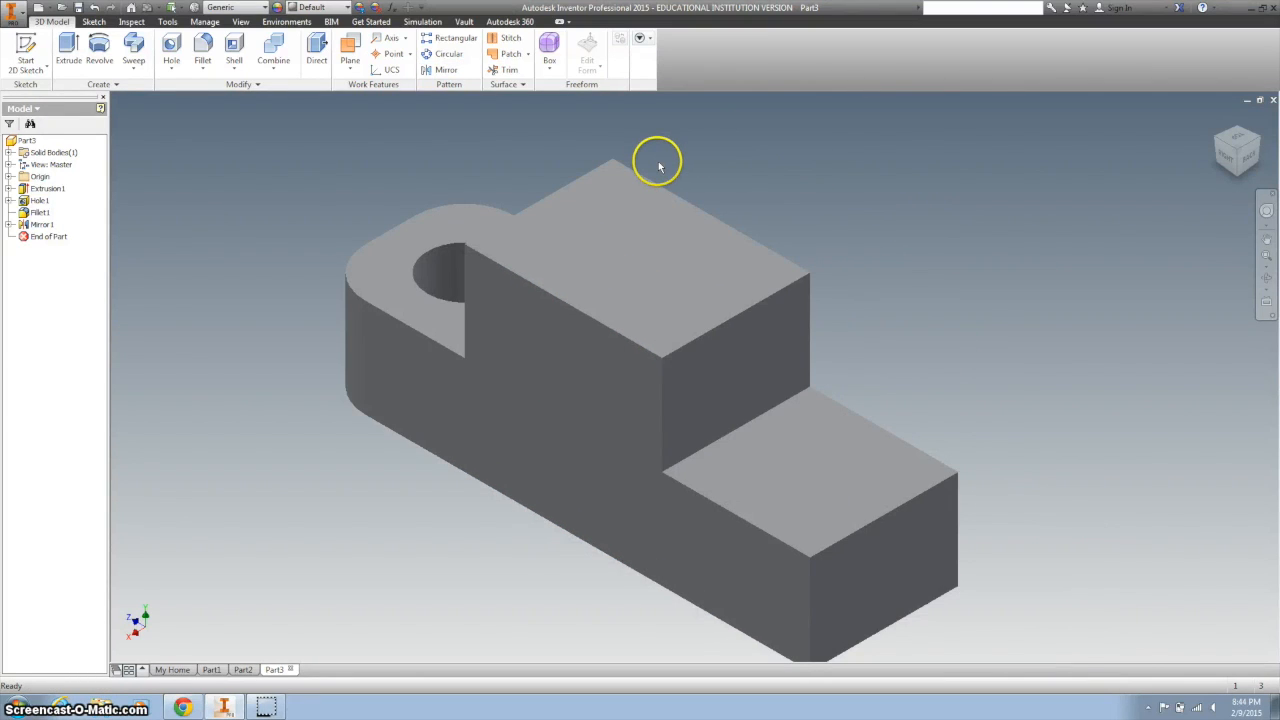
{"action": "left_click", "coordinate": [446, 69]}
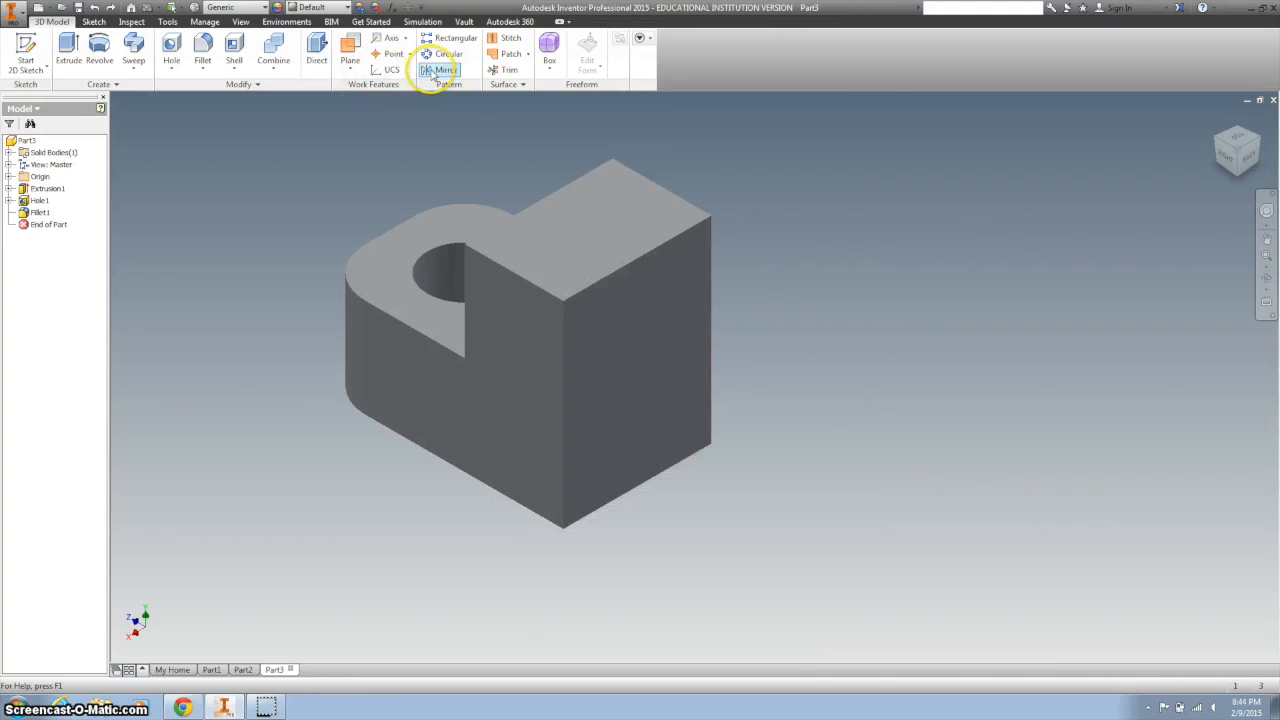
Step: Mirror Extrusion1, Hole1 and Fillet1 across the tall block's side face as Mirror1
{"action": "left_click", "coordinate": [443, 70]}
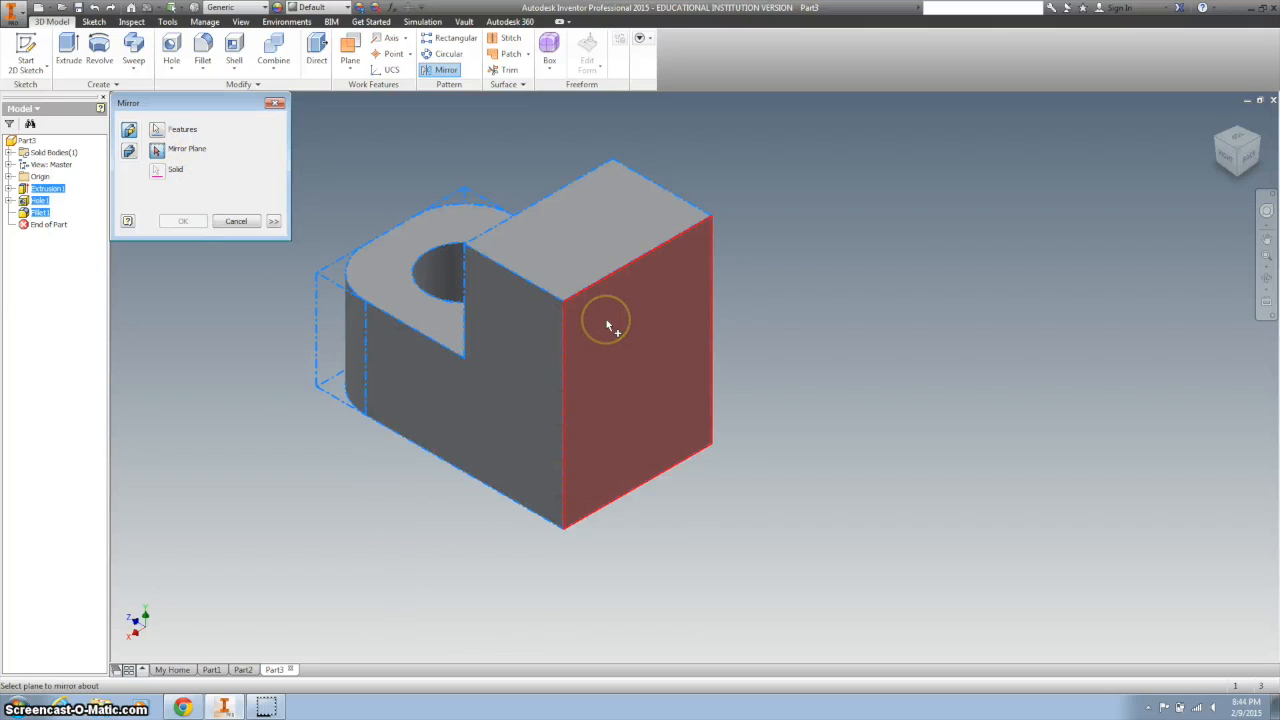
{"action": "left_click", "coordinate": [620, 320]}
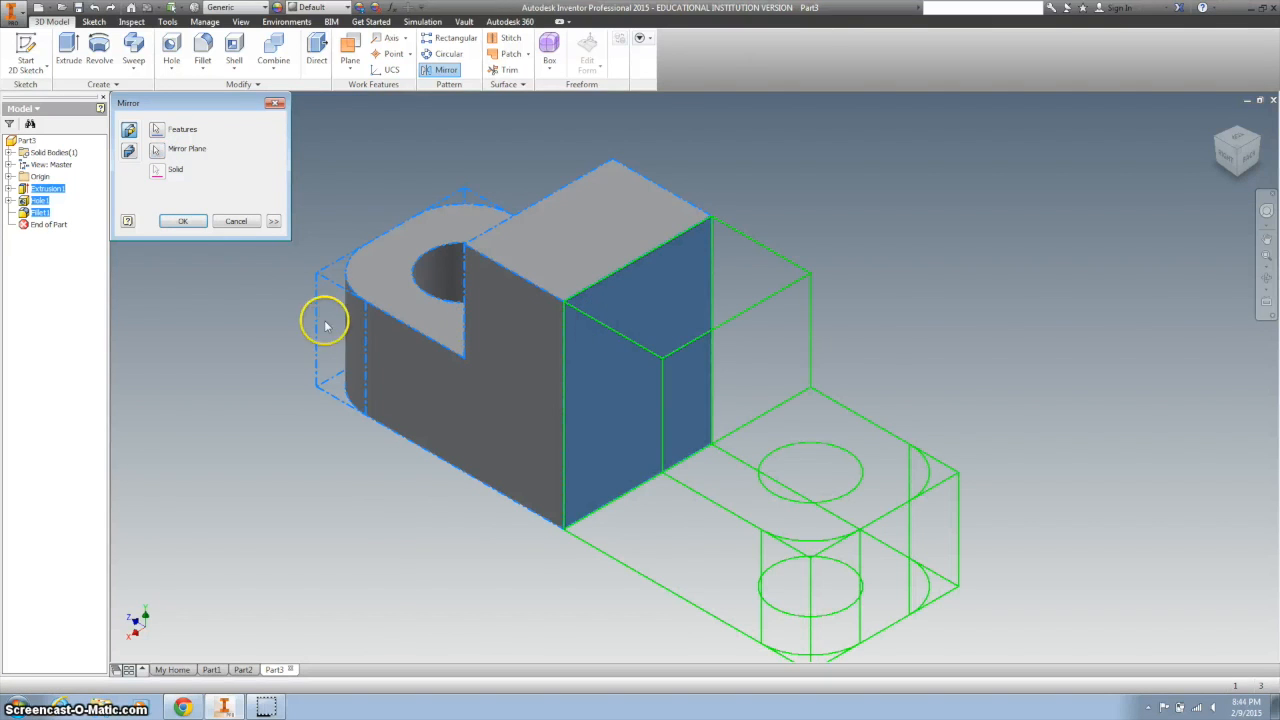
{"action": "left_click", "coordinate": [182, 221]}
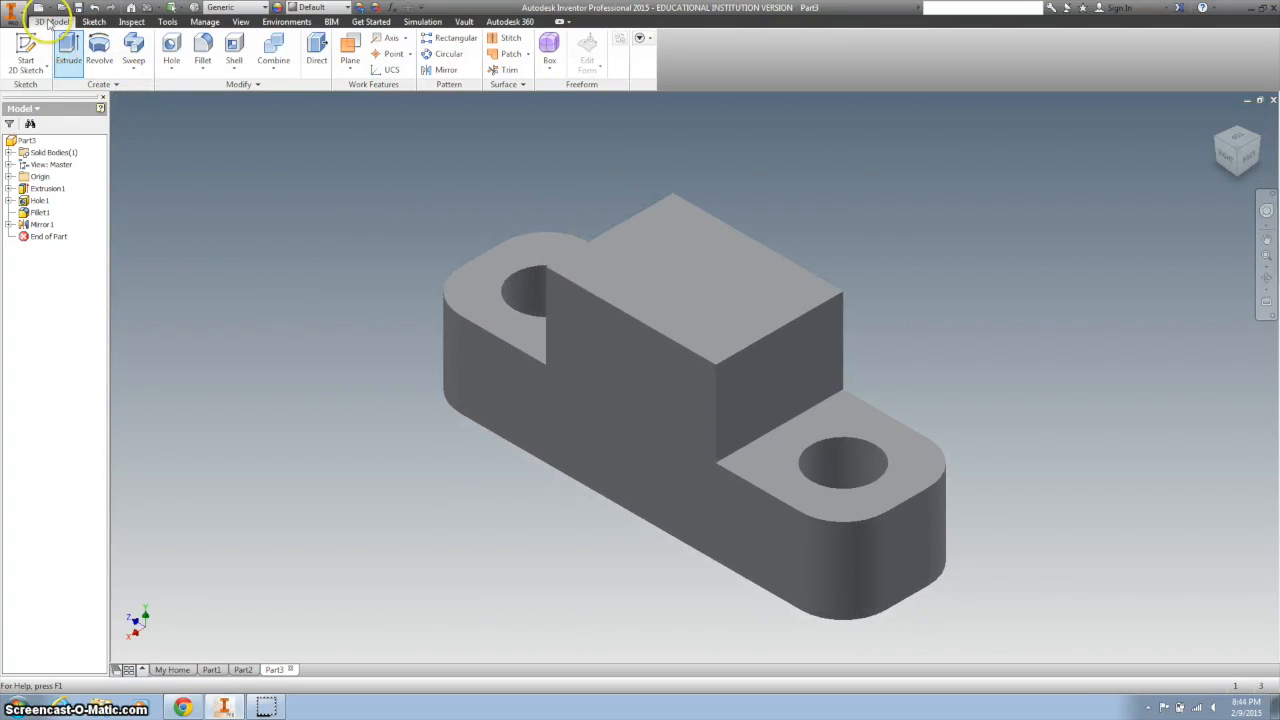
Step: Open Save As for Part3.ipt and browse from the user folder into Inventor
{"action": "left_click", "coordinate": [14, 8]}
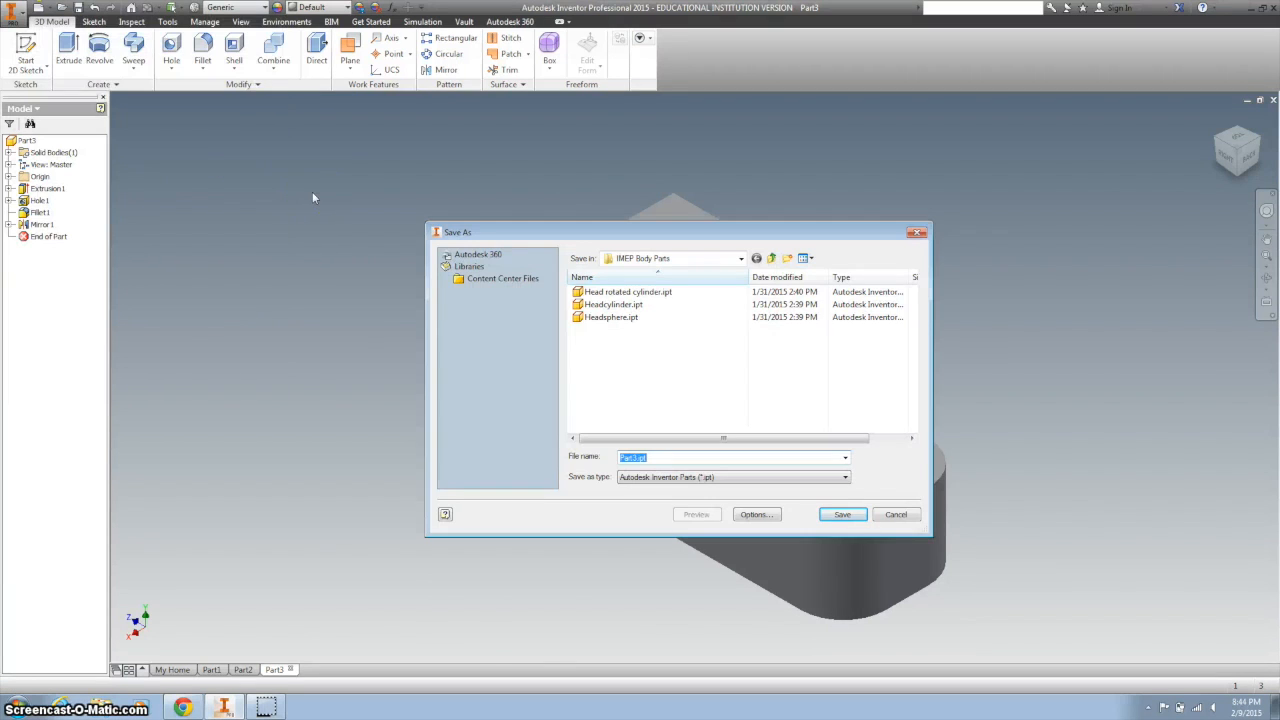
{"action": "left_click", "coordinate": [740, 258]}
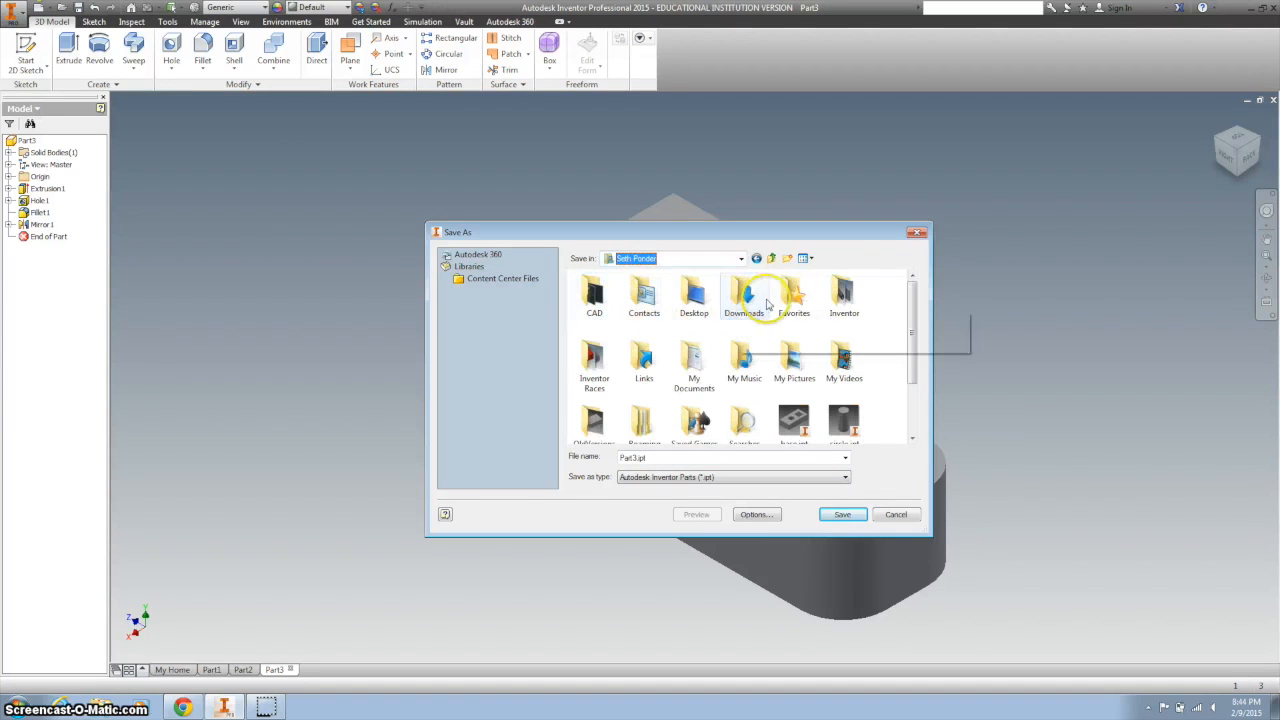
{"action": "double_click", "coordinate": [844, 295]}
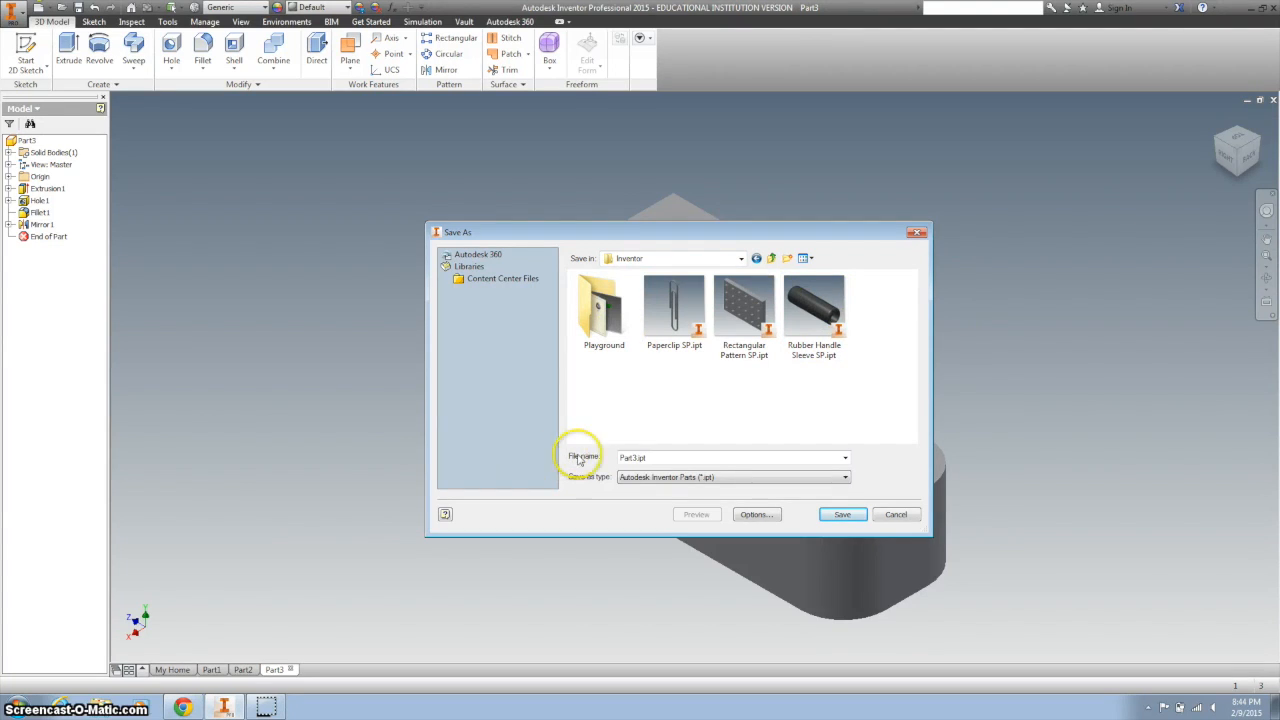